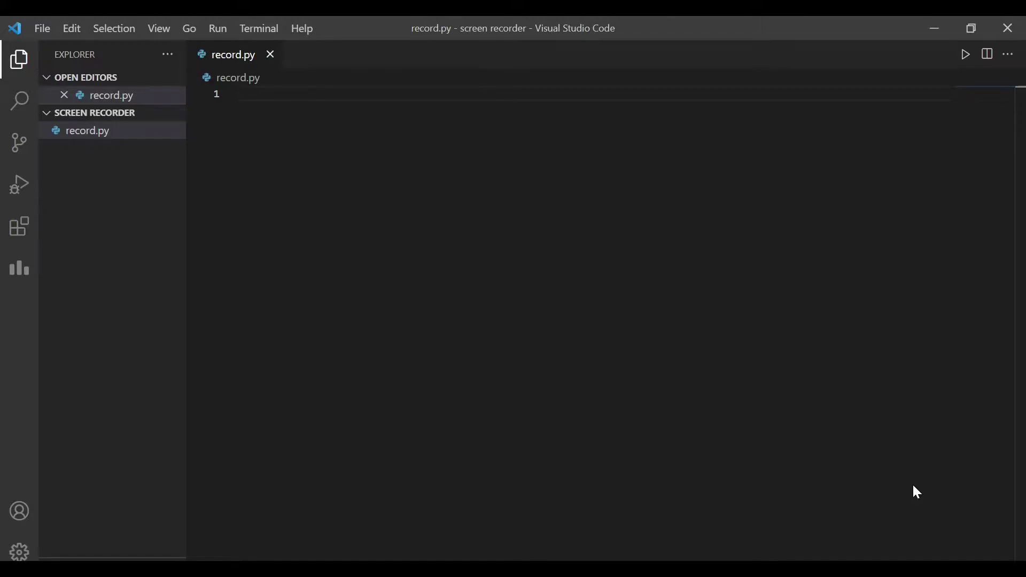
Begin record.py with import lines for cv2, pyautogui and numpy.
{"action": "type", "text": "import cv2"}
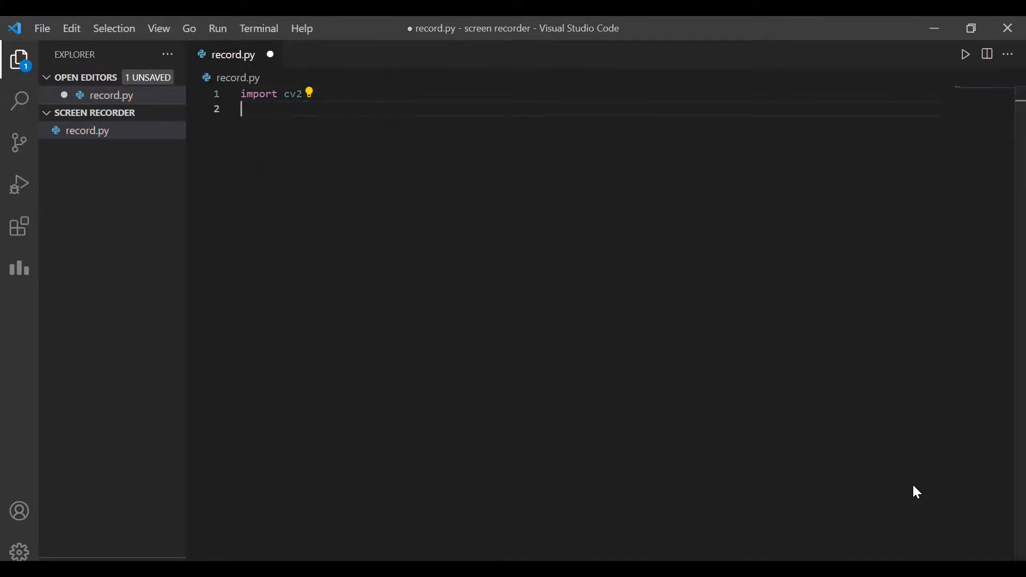
{"action": "type", "text": "import pyautogui"}
{"action": "type", "text": "import numpy"}
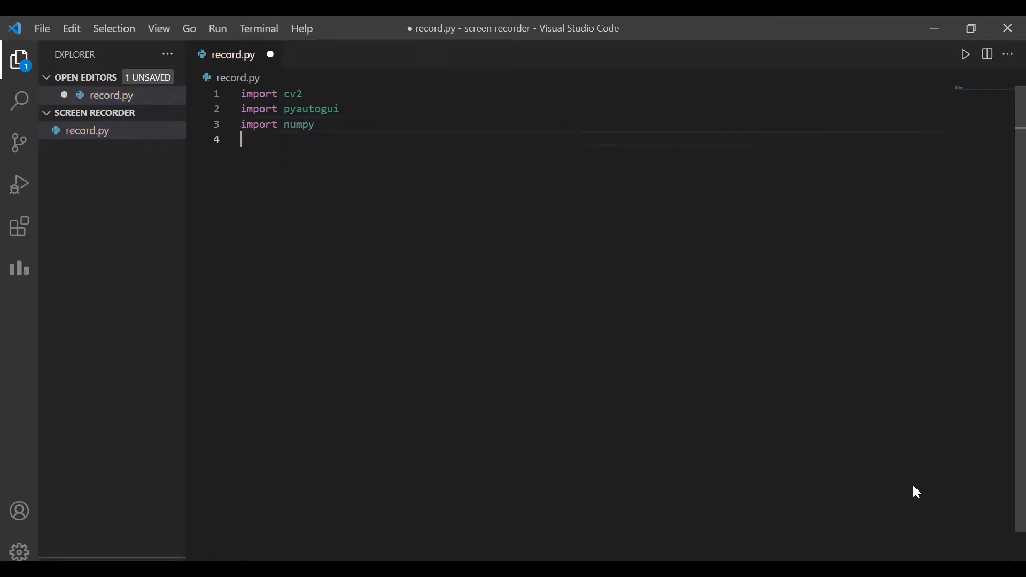
Define SCREEN_SIZE = (1920, 1080) below the imports.
{"action": "key", "text": "Enter"}
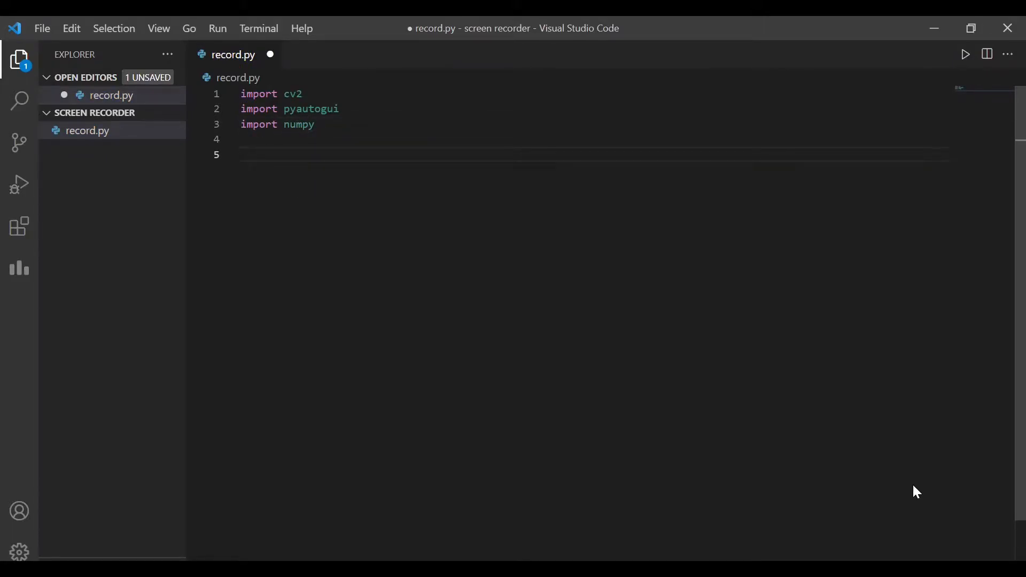
{"action": "type", "text": "SCREEN_SIZ"}
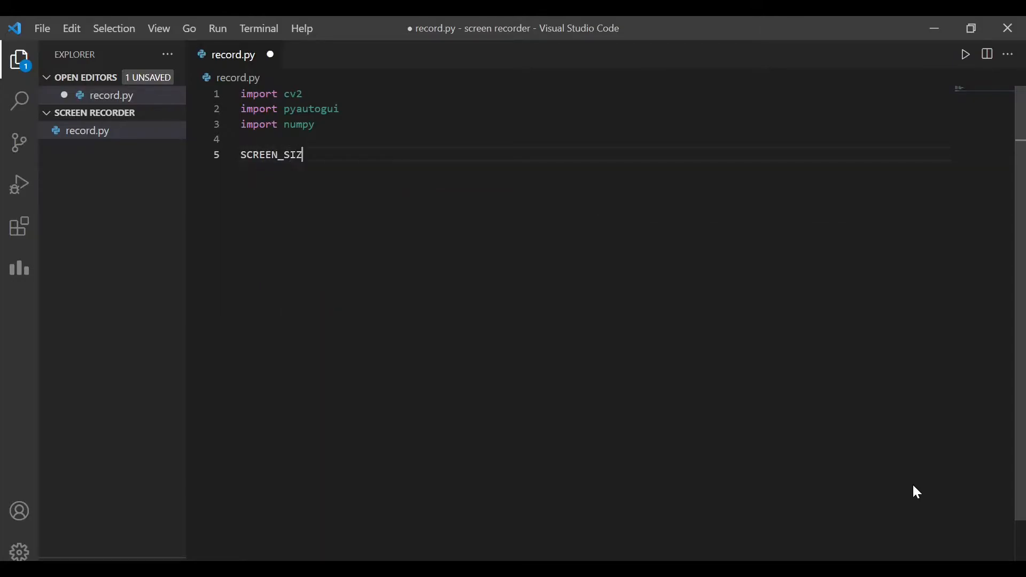
{"action": "type", "text": "E = (1"}
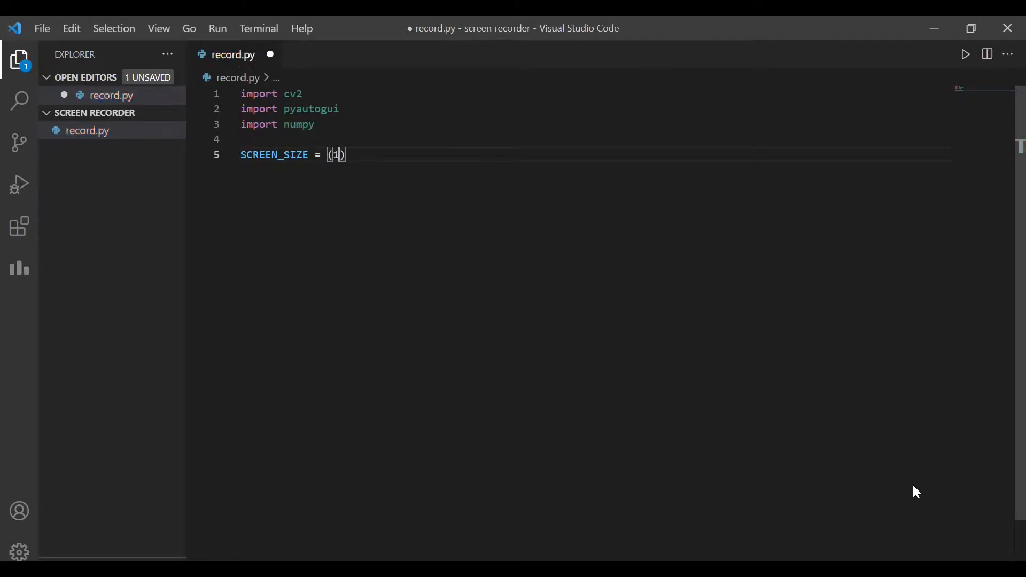
{"action": "type", "text": "920, 108"}
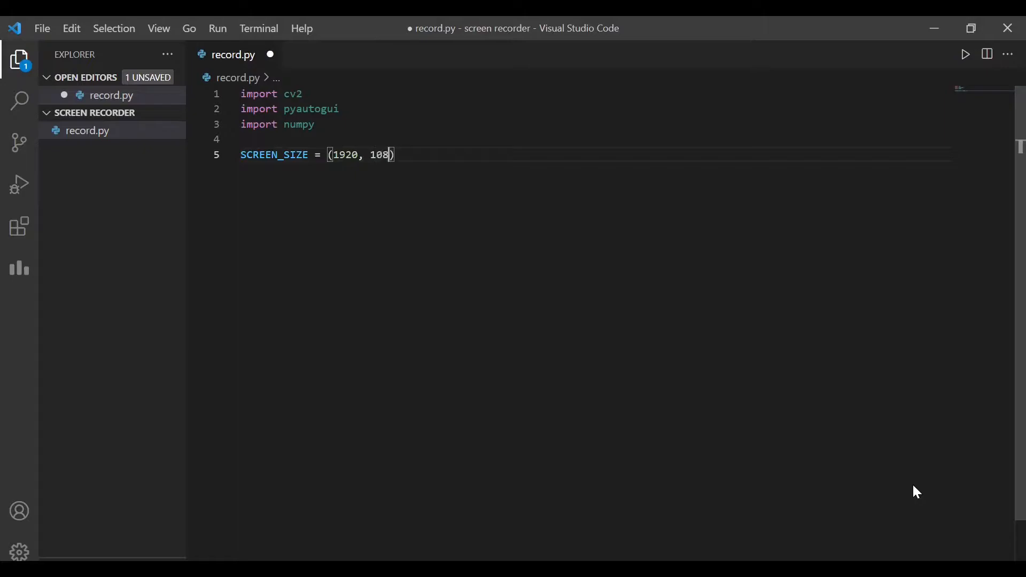
{"action": "type", "text": "0"}
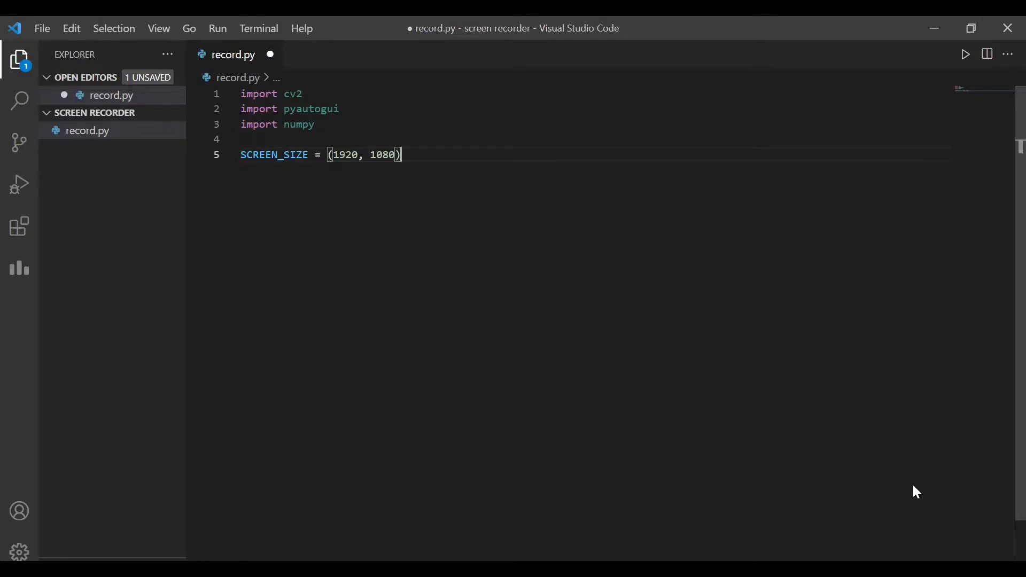
Define FILE_NAME = "sample.avi" for the output video.
{"action": "type", "text": "FILE"}
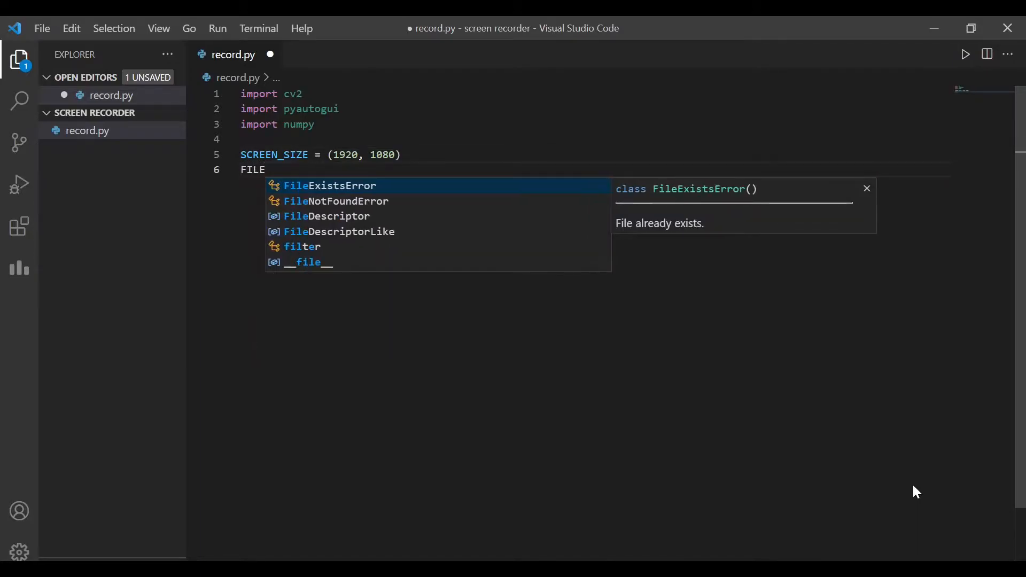
{"action": "type", "text": "_NAME"}
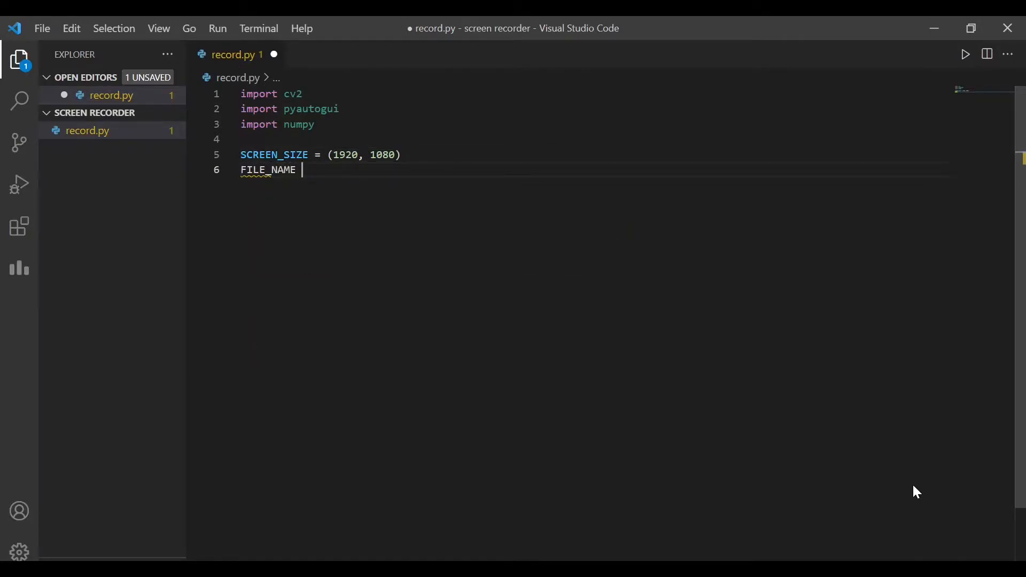
{"action": "type", "text": "= \"sample."}
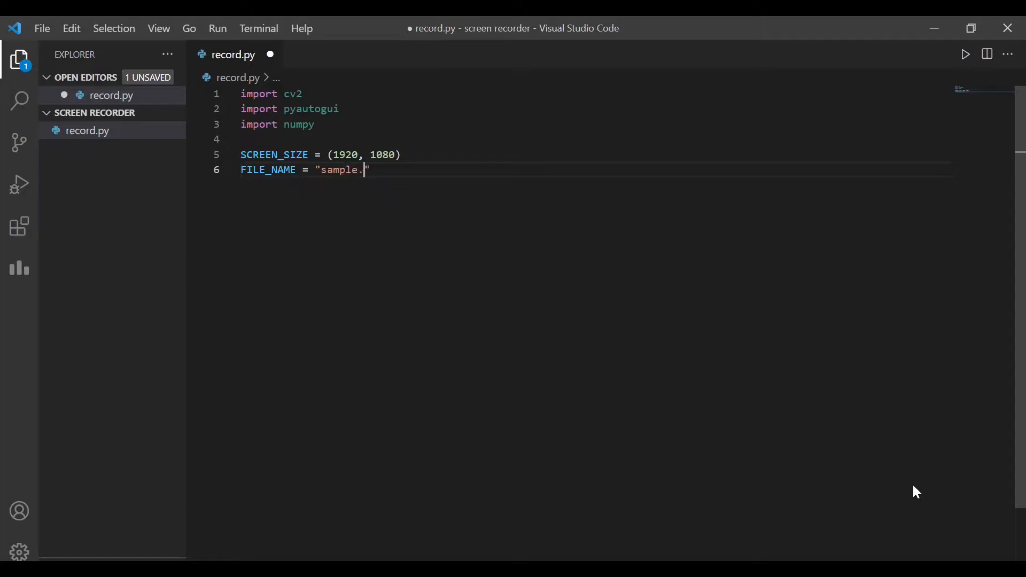
{"action": "type", "text": "avi"}
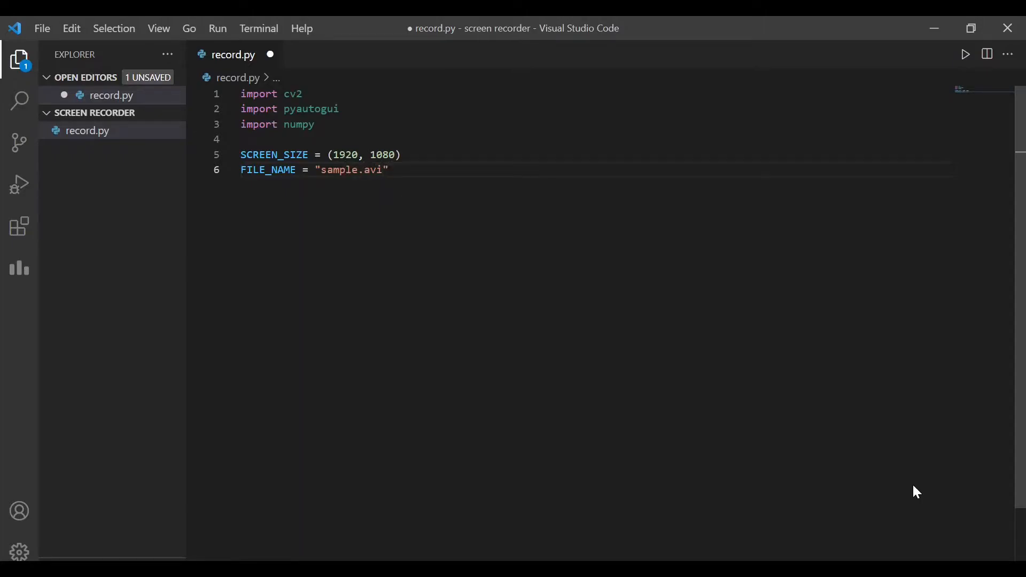
{"action": "key", "text": "Enter"}
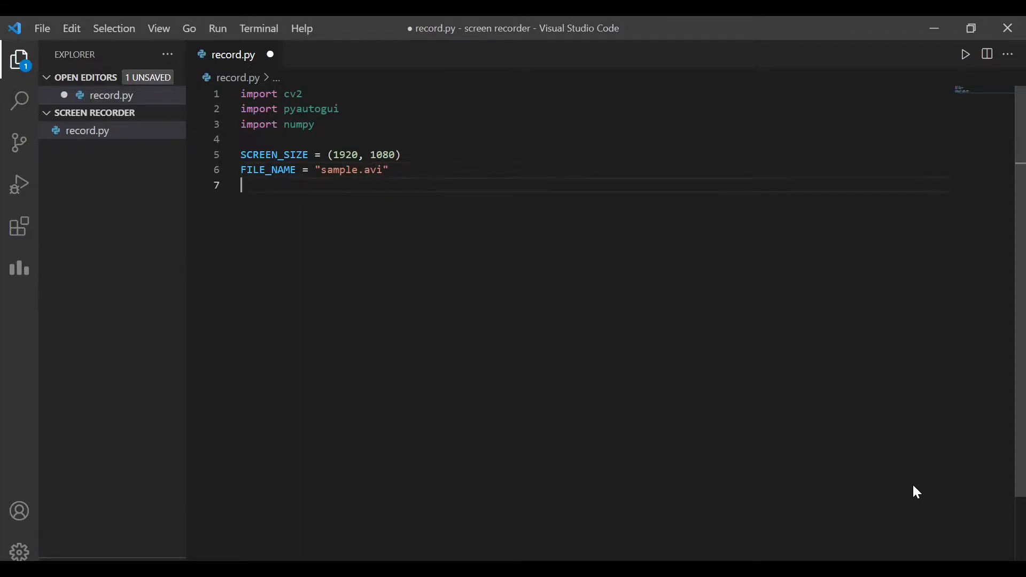
Define WINDOW_NAME = "Sample Recording" for the preview window title.
{"action": "type", "text": "WINDOW_N"}
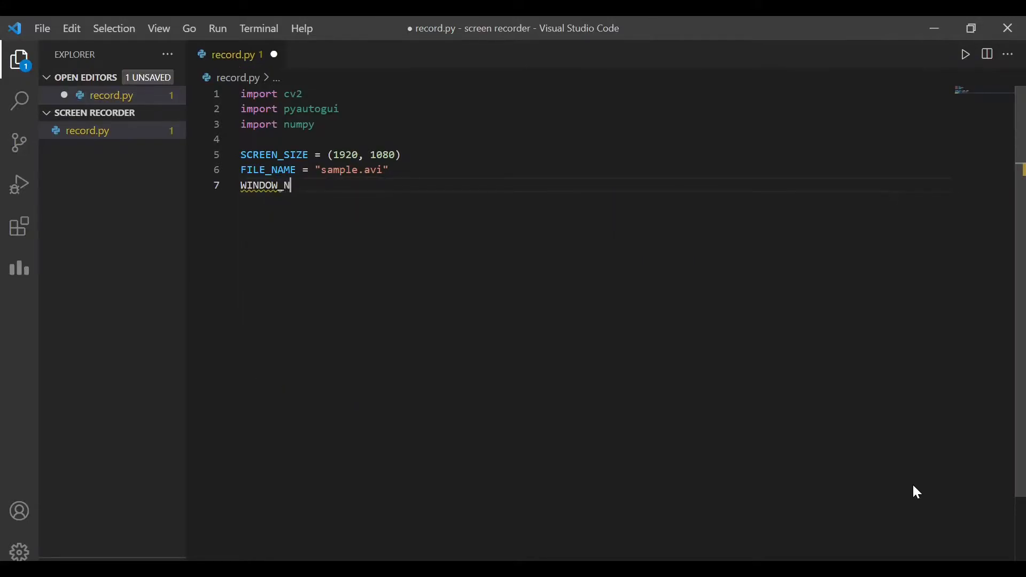
{"action": "type", "text": "AME = \"\""}
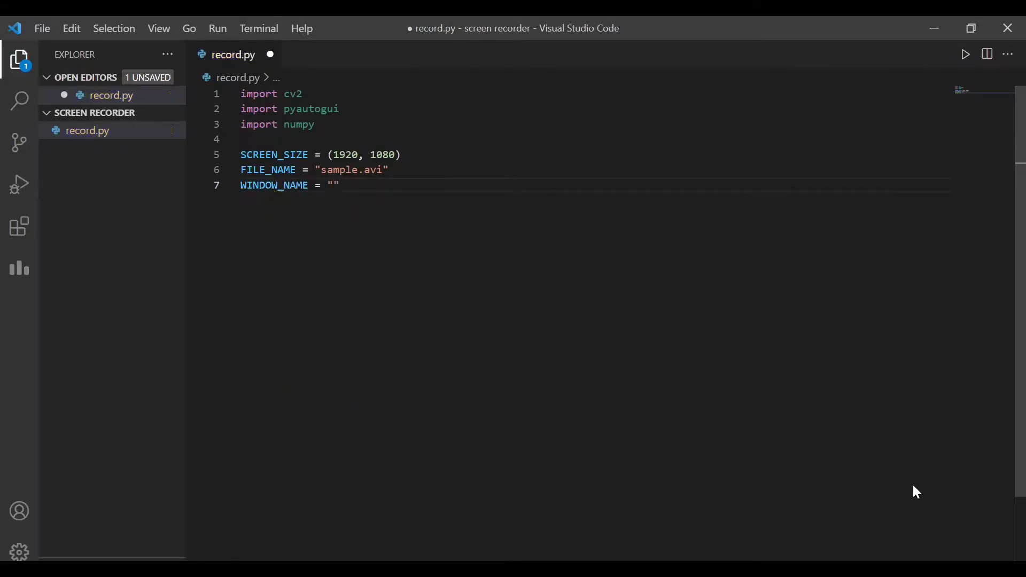
{"action": "type", "text": "Sample R"}
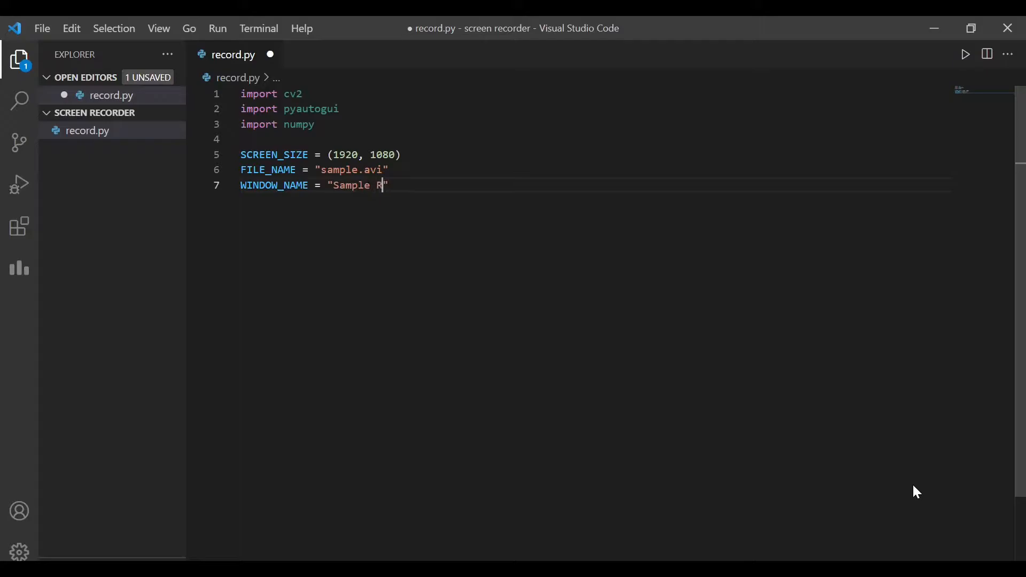
{"action": "type", "text": "ecording"}
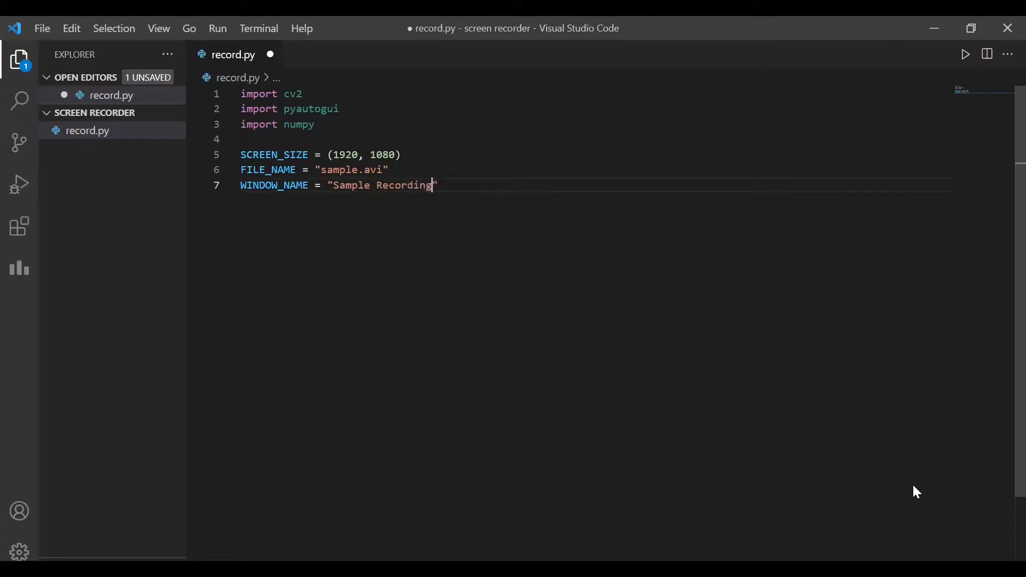
{"action": "key", "text": "Enter"}
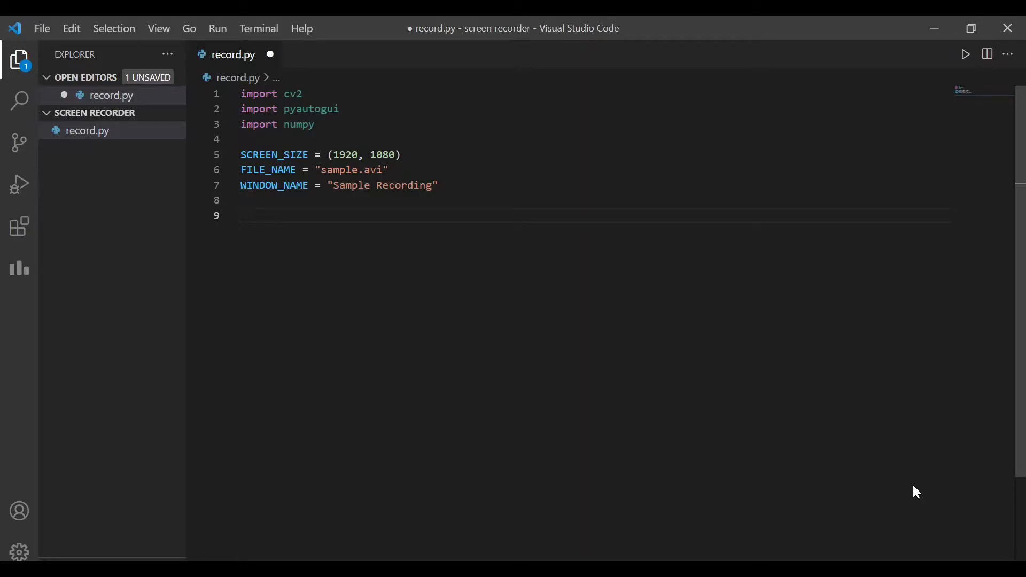
Create a normal (resizable) OpenCV window named WINDOW_NAME.
{"action": "type", "text": "cv2.namedWindow("}
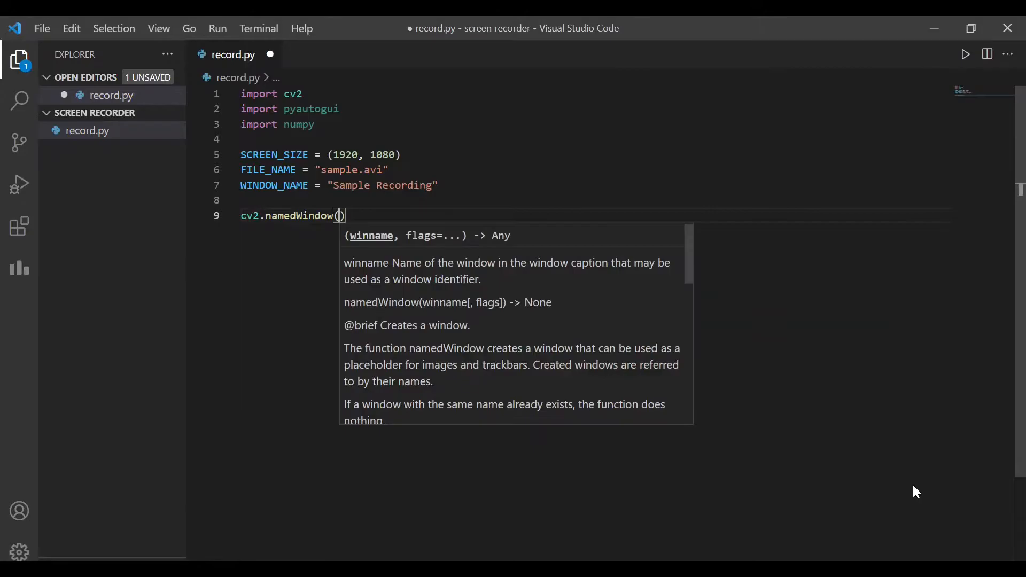
{"action": "type", "text": "WINDOW_NAME"}
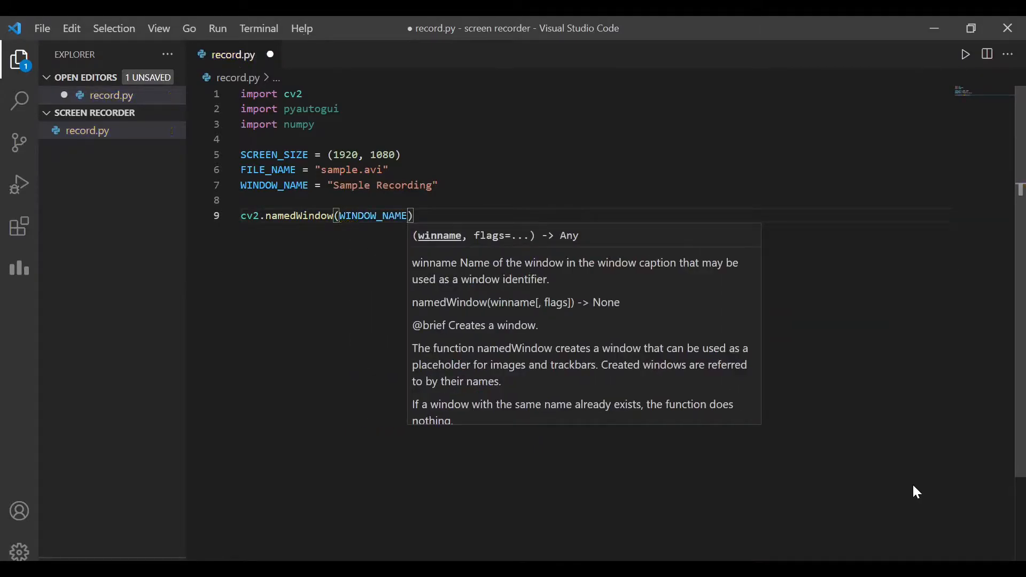
{"action": "type", "text": ", cv2.WINDOW_NORMAL"}
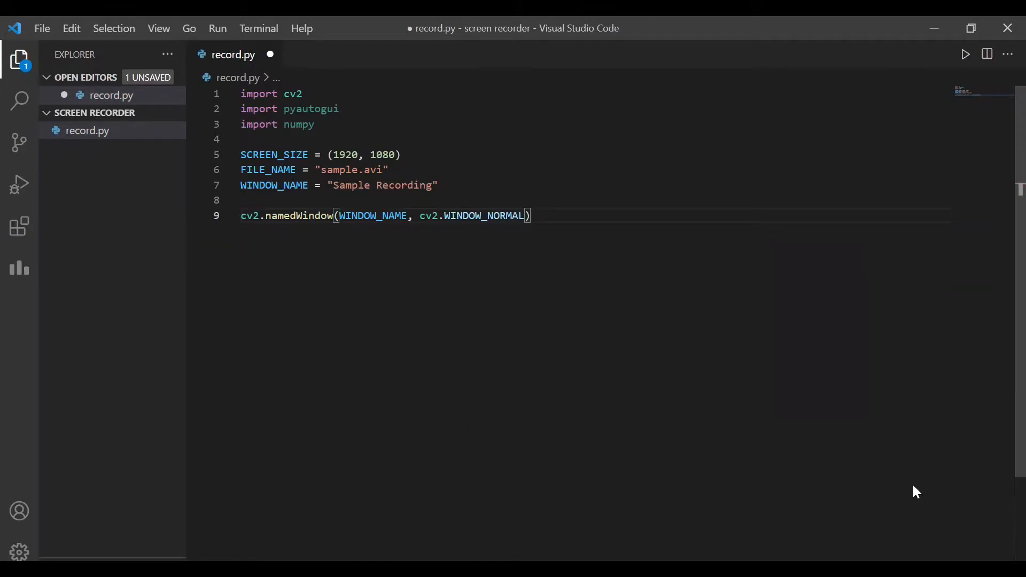
Resize the window to 600 by 600 and add cv2.destroyAllWindows() at the end.
{"action": "type", "text": "cv2.re"}
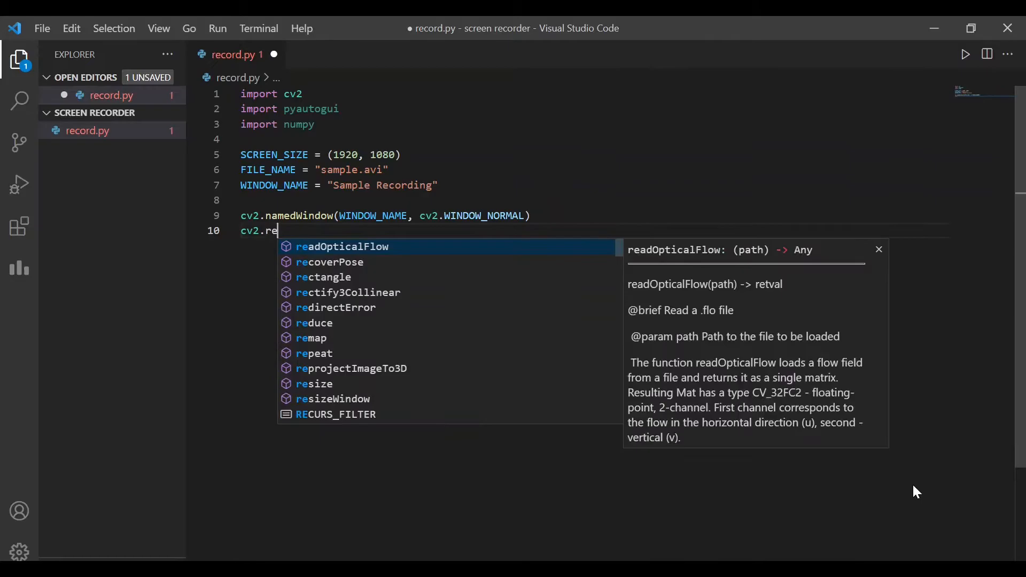
{"action": "type", "text": "sizeWindow(WINDOW_NAME, 600, 600"}
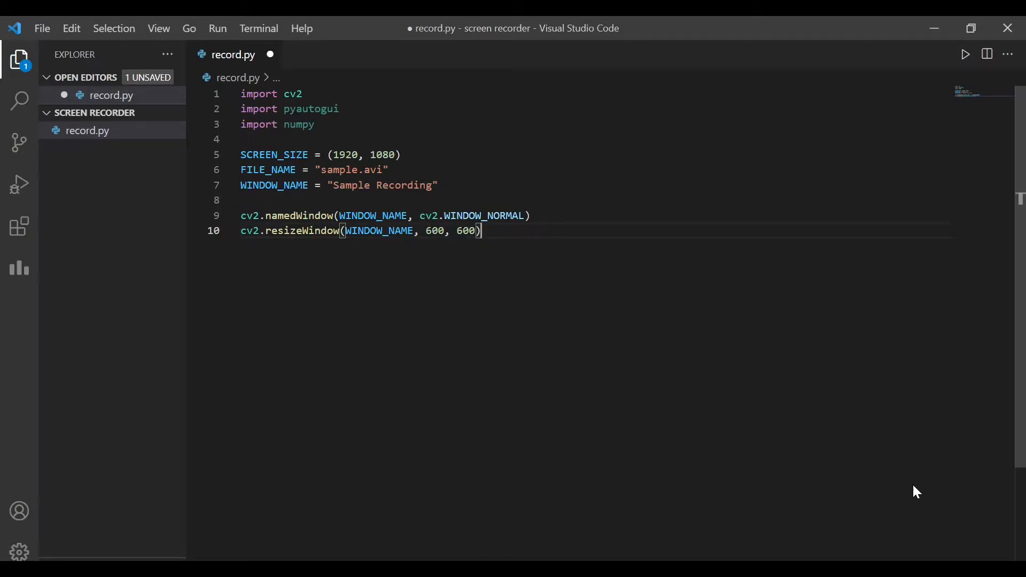
{"action": "key", "text": "Enter"}
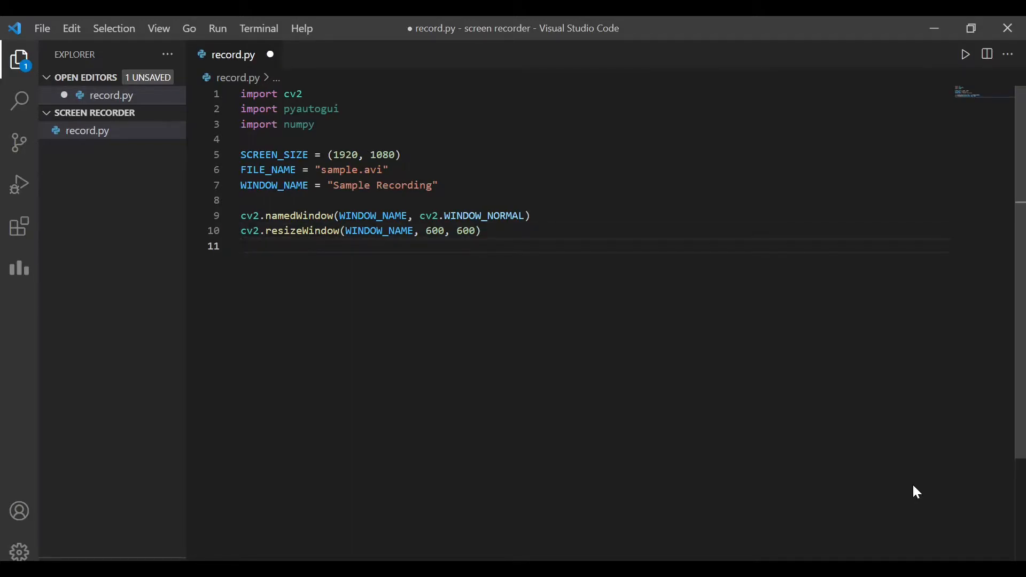
{"action": "type", "text": "cv2.destroyAllWindows("}
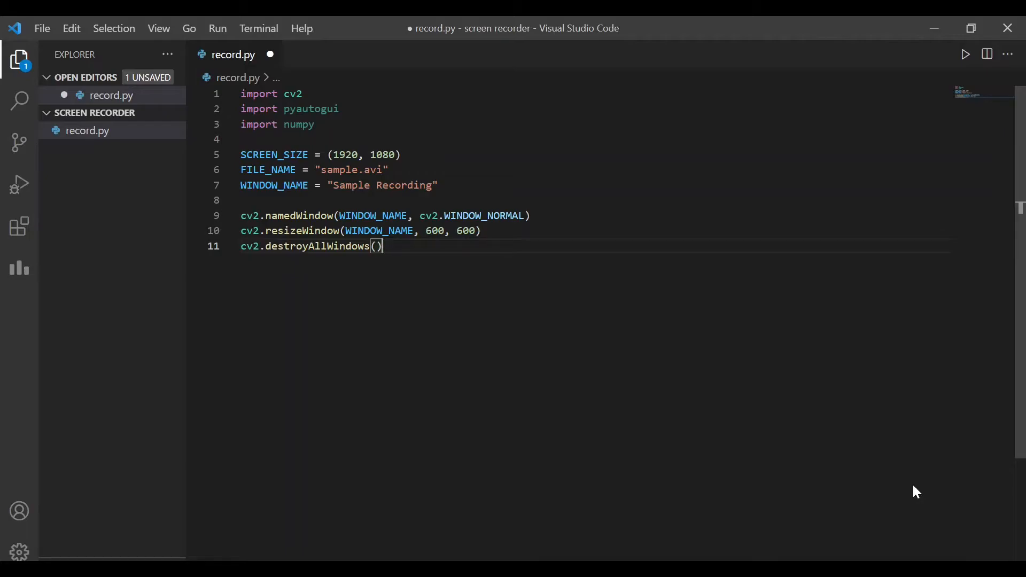
{"action": "mouse_move", "coordinate": [502, 240]}
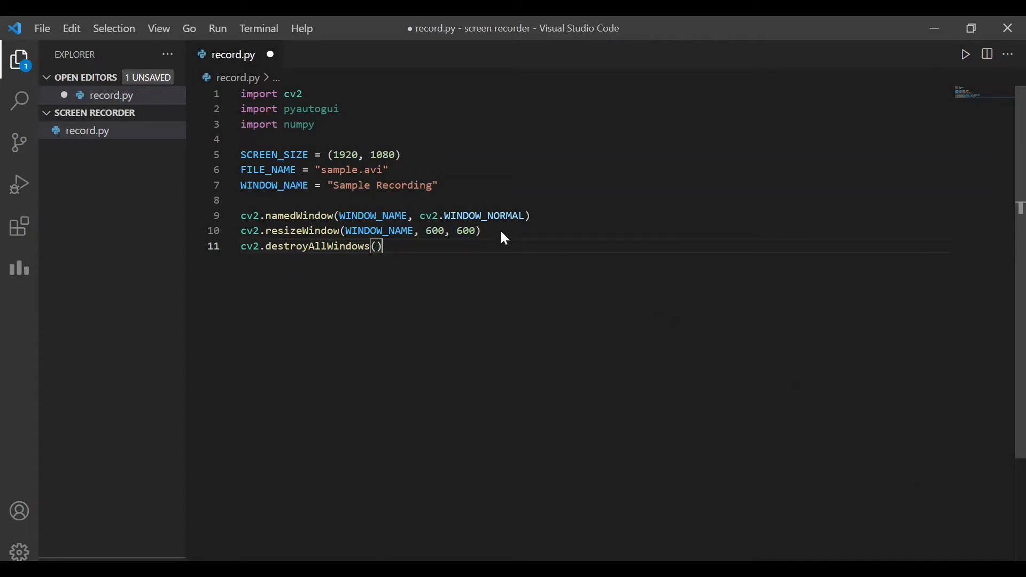
Start video_writer as cv2.VideoWriter writing to FILE_NAME.
{"action": "key", "text": "Enter"}
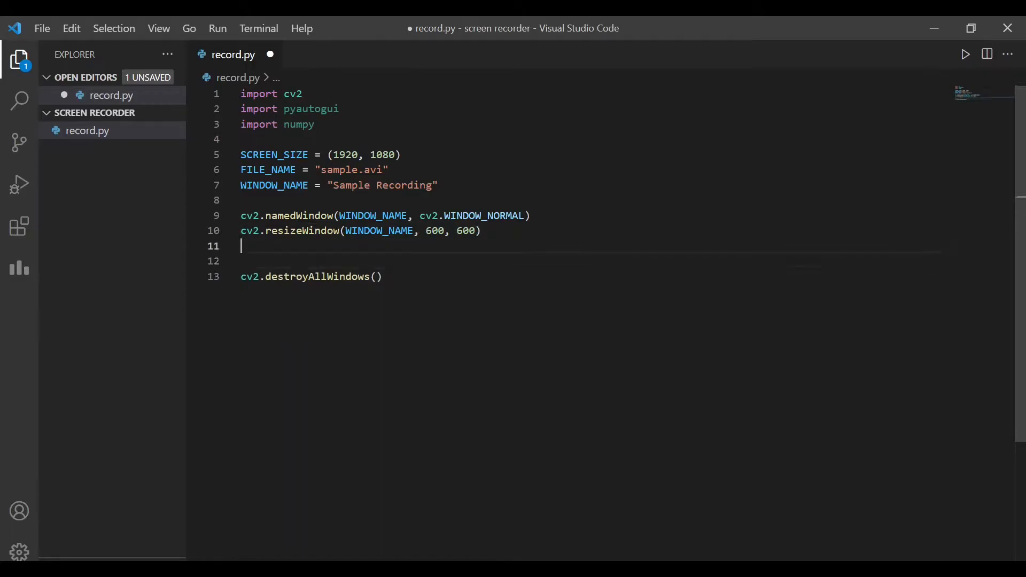
{"action": "key", "text": "Enter"}
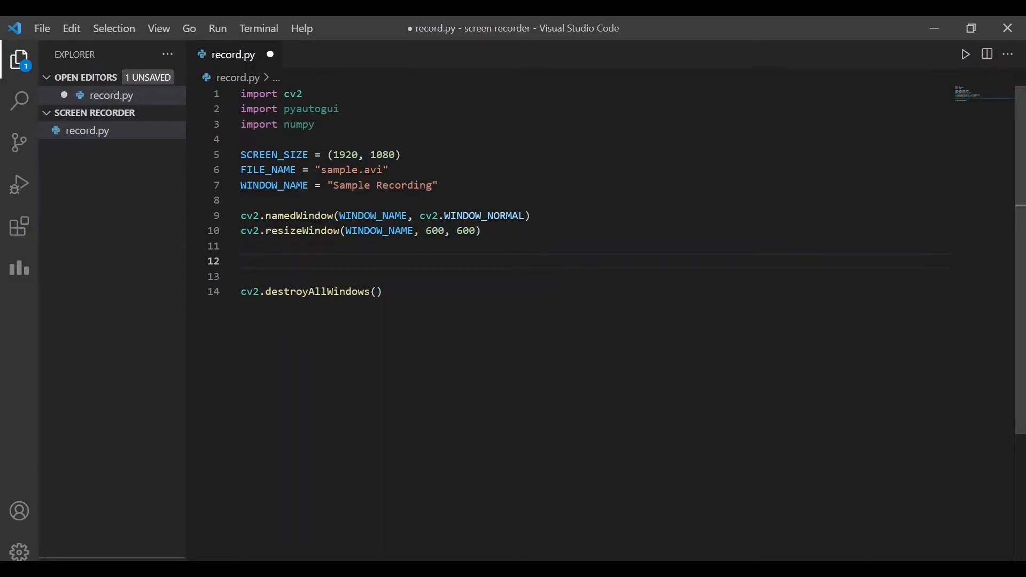
{"action": "type", "text": "video_wr"}
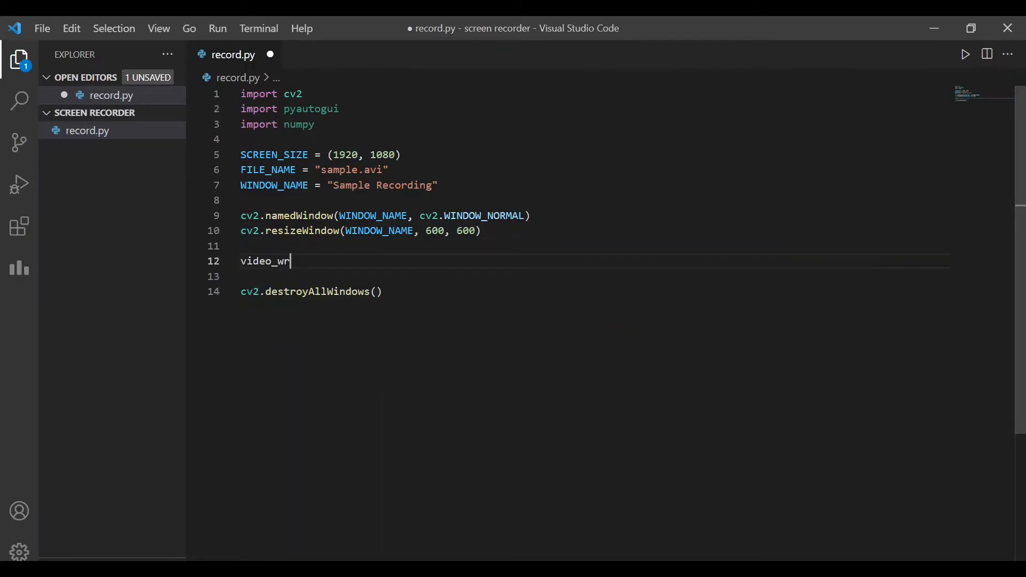
{"action": "type", "text": "iter = cv"}
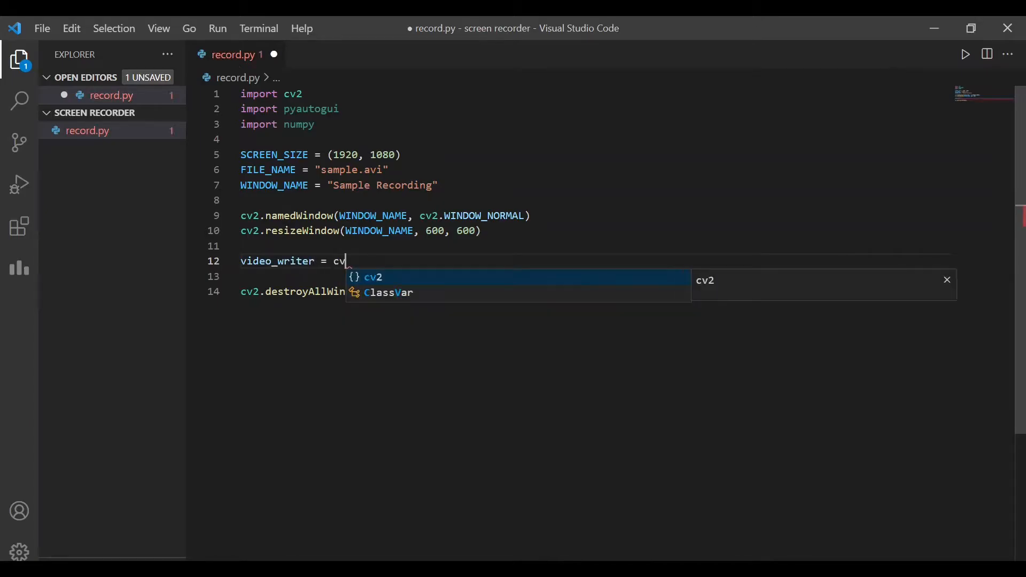
{"action": "type", "text": ".VideoWriter("}
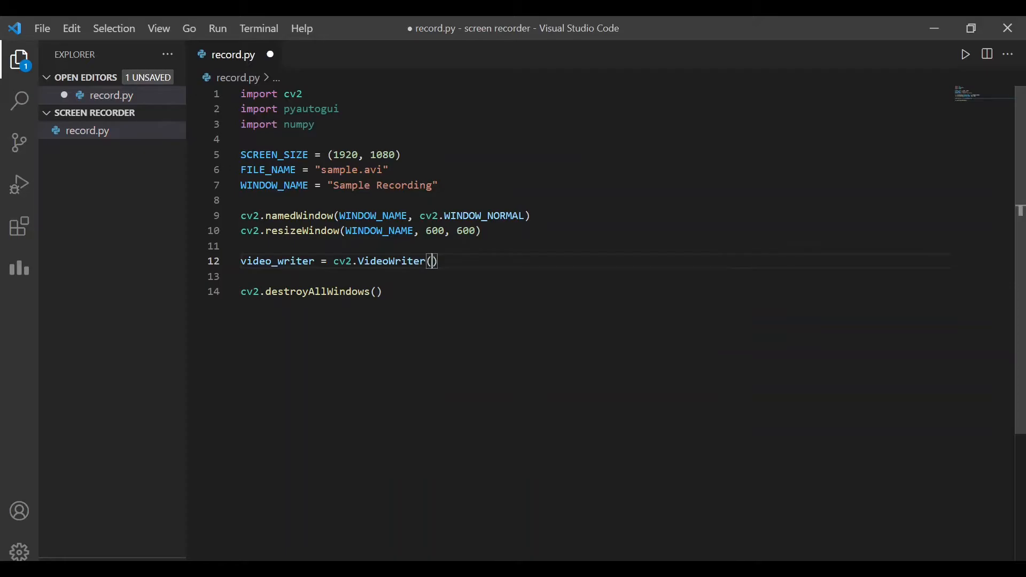
{"action": "type", "text": "FILE_NAME, cv2.VideoWriter_fourcc("}
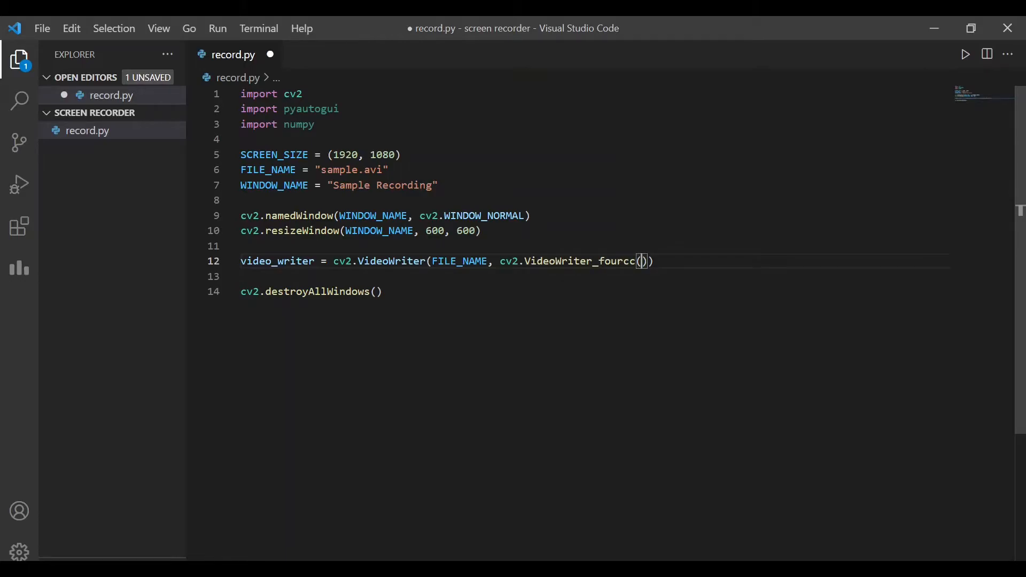
Give the writer the XVID codec, 60 fps and SCREEN_SIZE, then begin a while loop.
{"action": "type", "text": "*\"XVID\""}
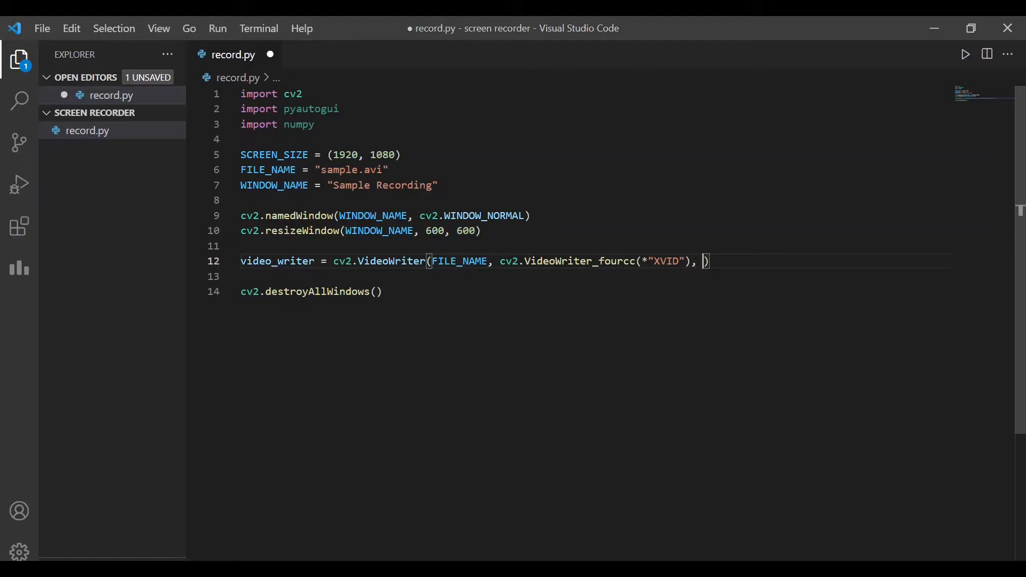
{"action": "type", "text": "60,"}
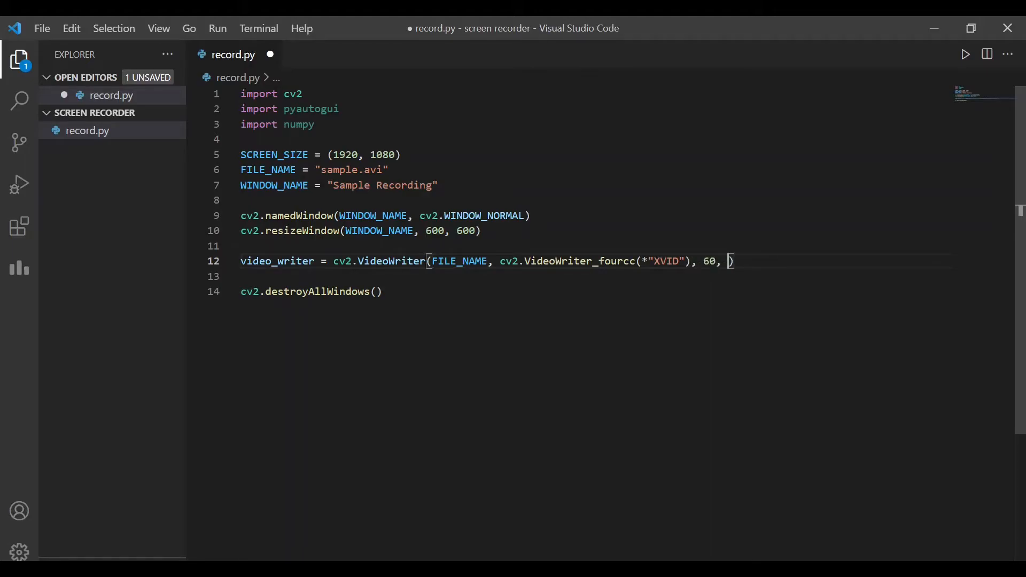
{"action": "type", "text": "SCREEN_SIZE"}
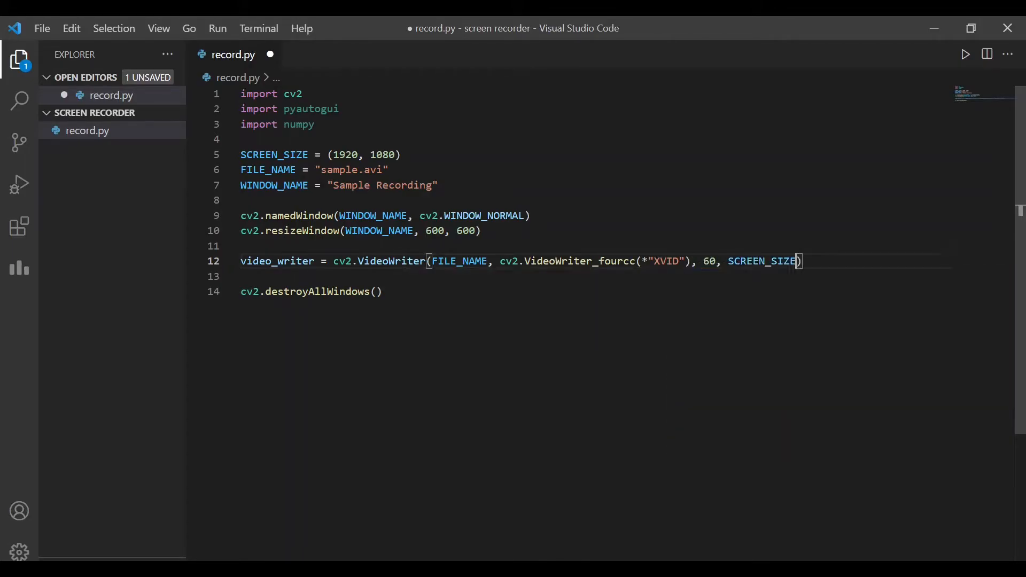
{"action": "key", "text": "Enter"}
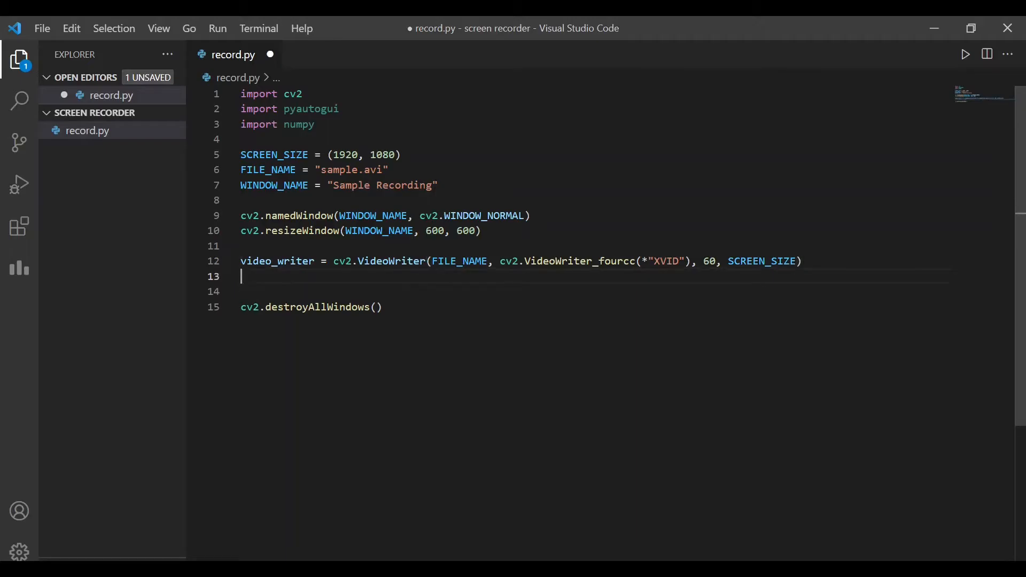
{"action": "type", "text": "while T"}
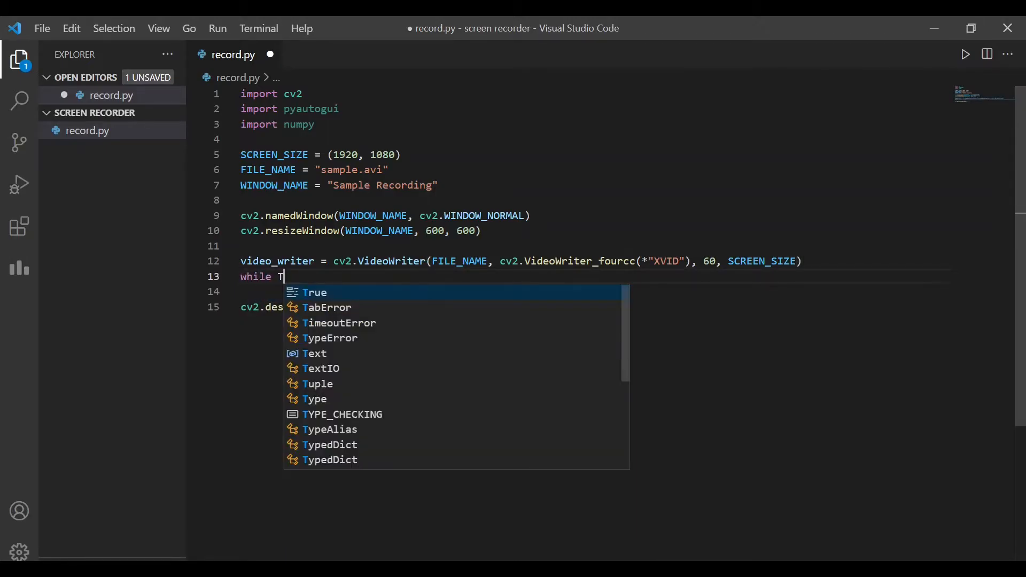
Complete while True: and add screen_shot = pyautogui.screenshot() inside the loop.
{"action": "key", "text": "Enter"}
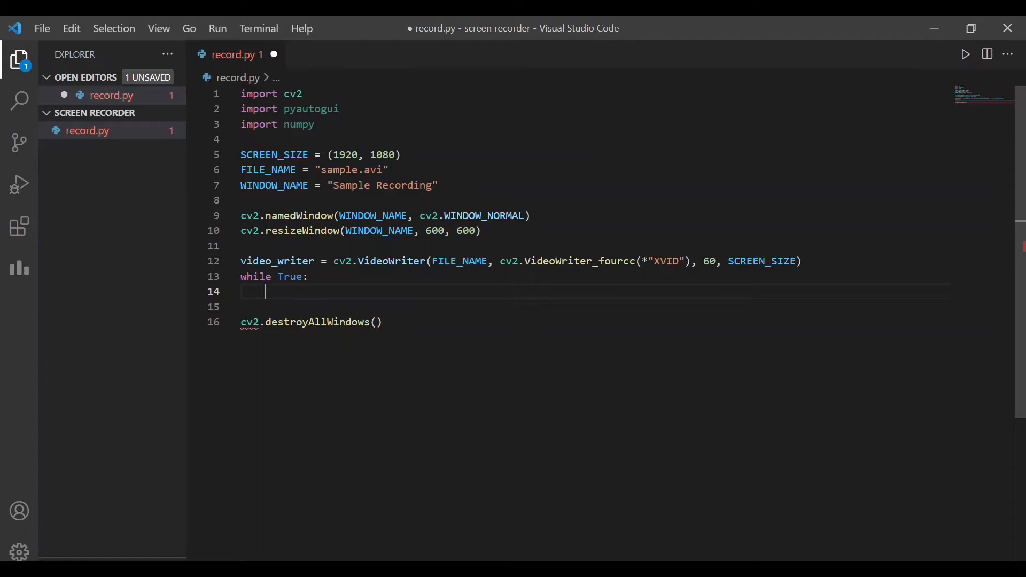
{"action": "type", "text": "screen"}
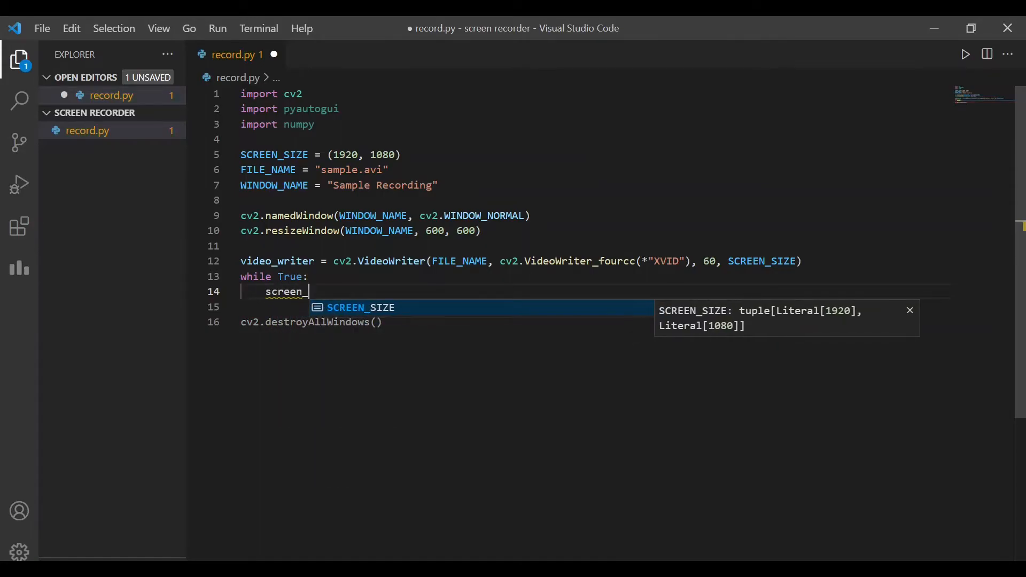
{"action": "type", "text": "_shot ="}
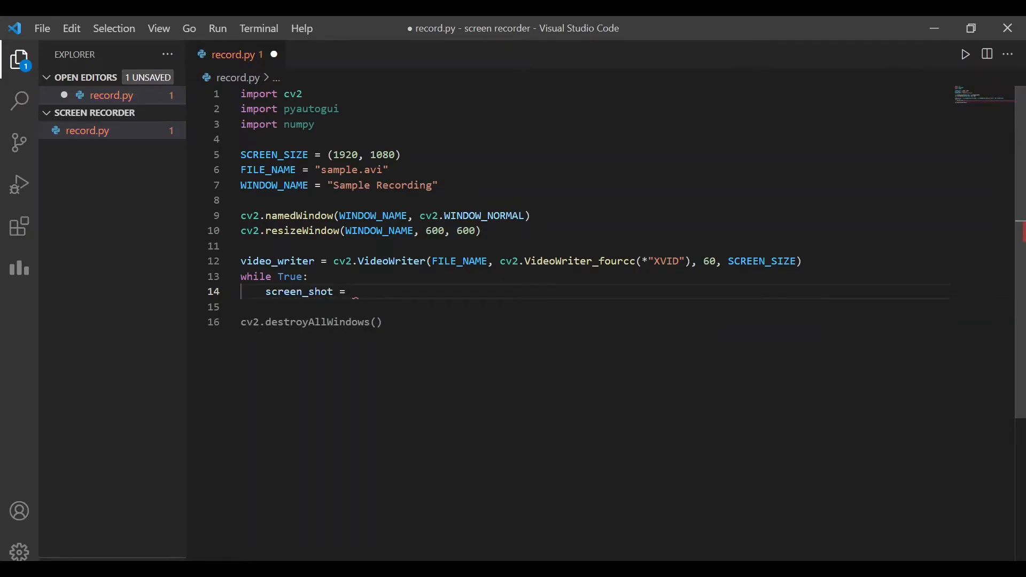
{"action": "type", "text": "pyautogui"}
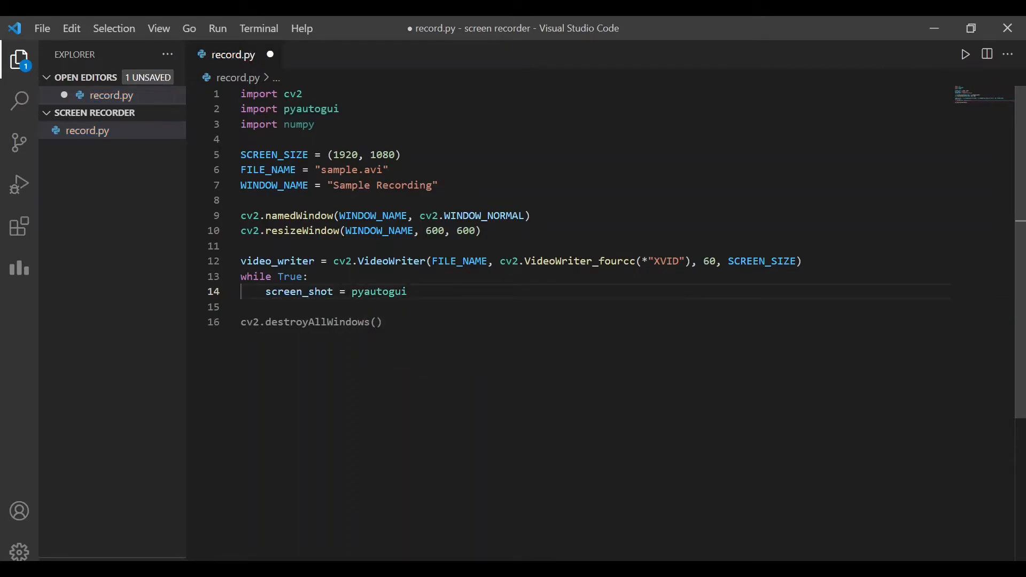
{"action": "type", "text": ".screenshot()"}
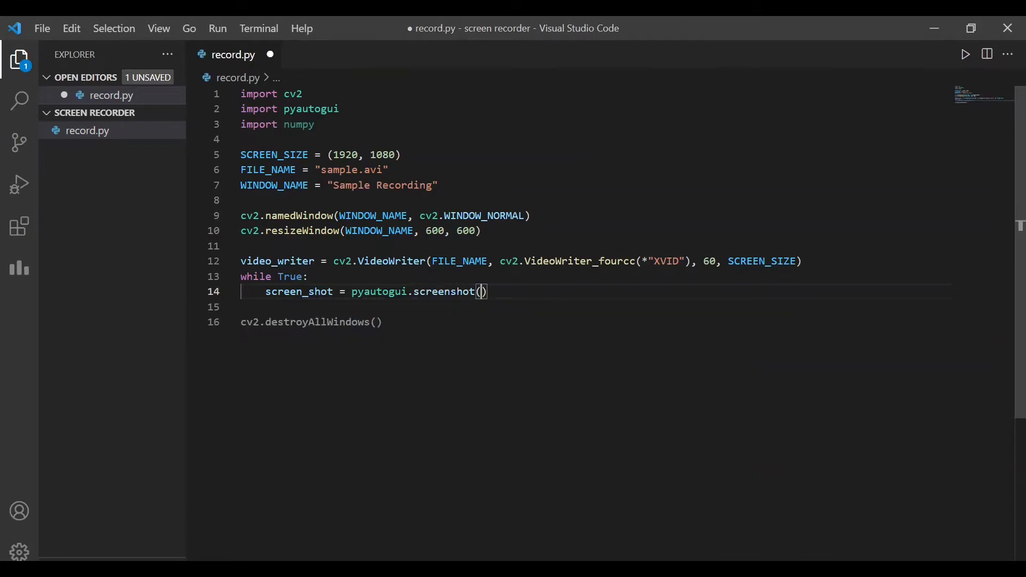
{"action": "key", "text": "Enter"}
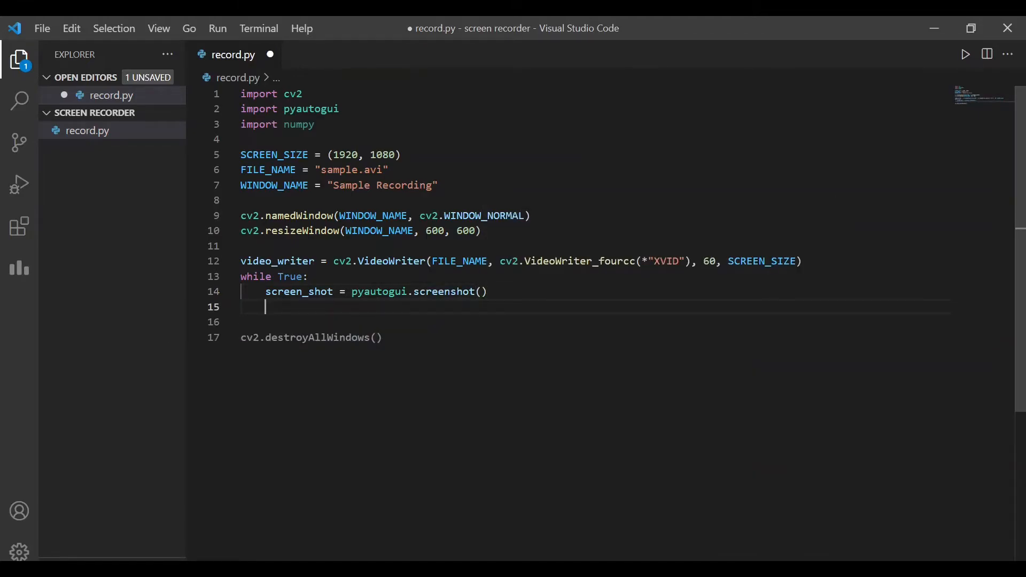
Convert the screenshot's numpy array to frame with cv2.cvtColor using COLOR_BGR2RGB.
{"action": "type", "text": "frame ="}
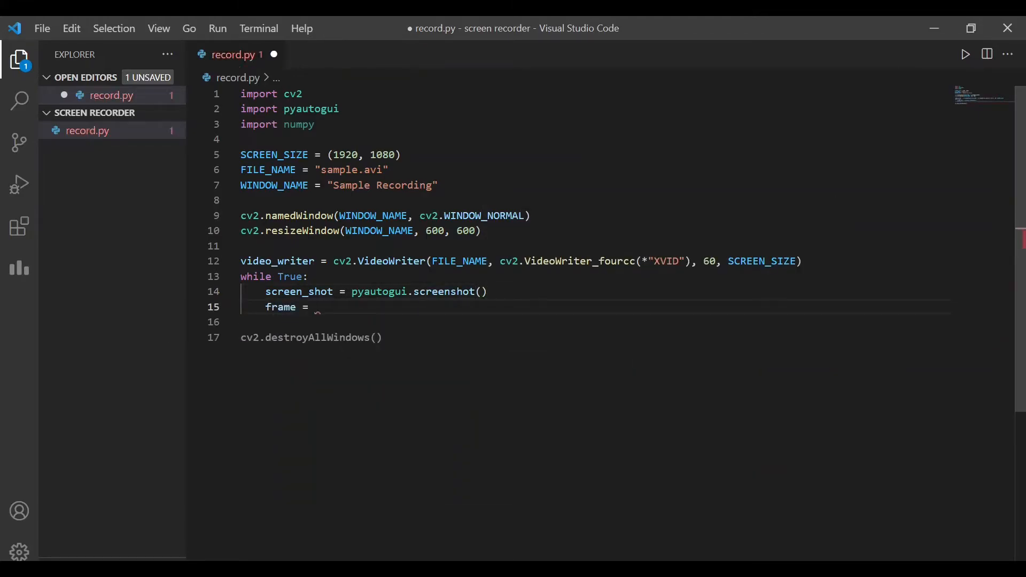
{"action": "type", "text": "cv2"}
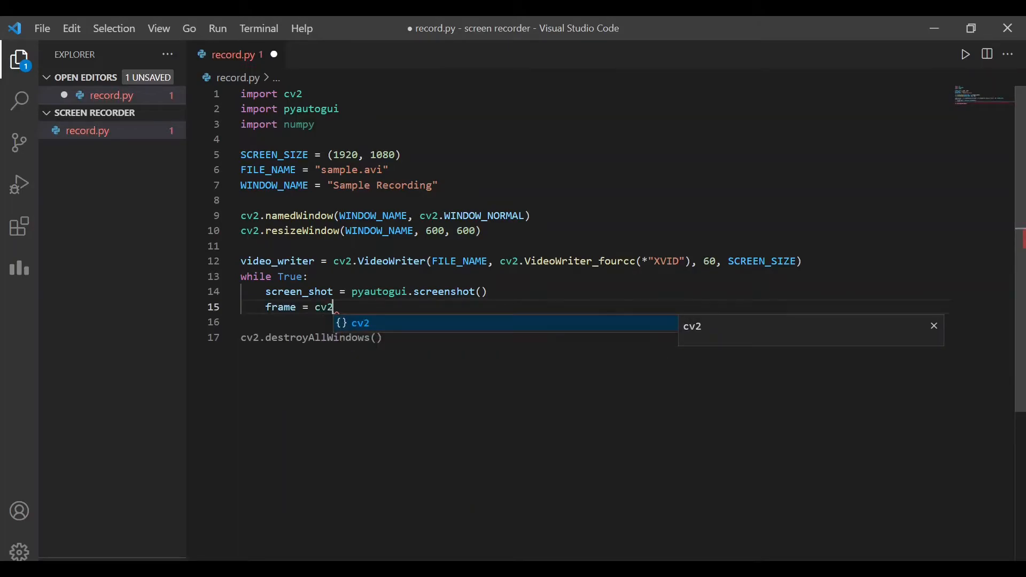
{"action": "type", "text": ".cvt"}
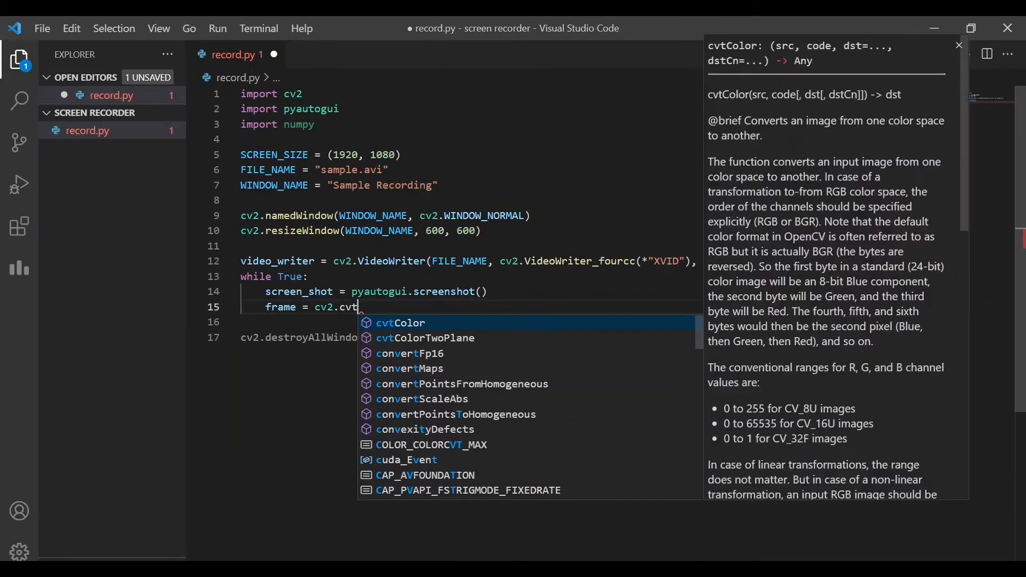
{"action": "type", "text": "Color(numpy.array(screen_shot"}
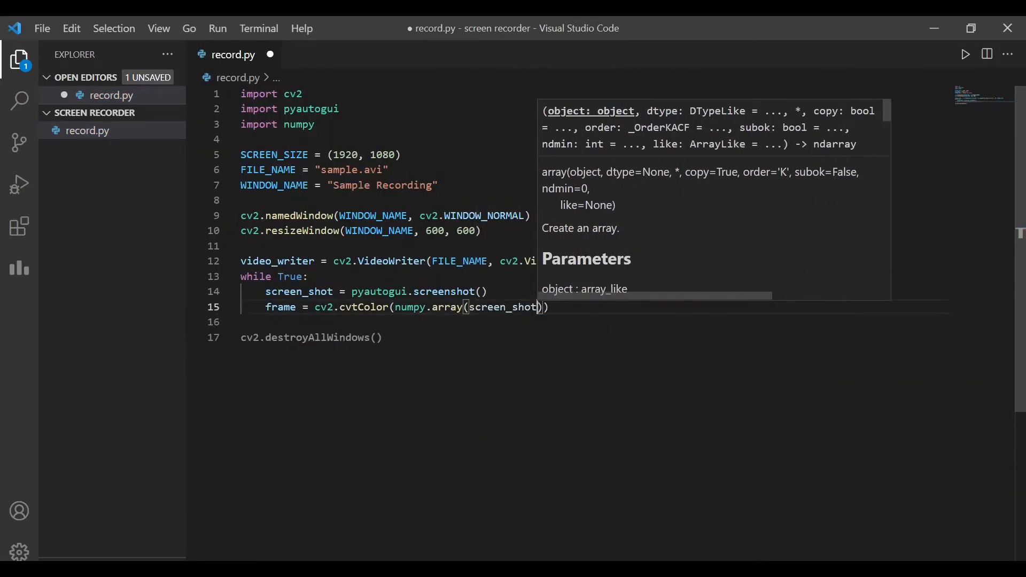
{"action": "type", "text": ", cv2.COLOR_BGR2RG"}
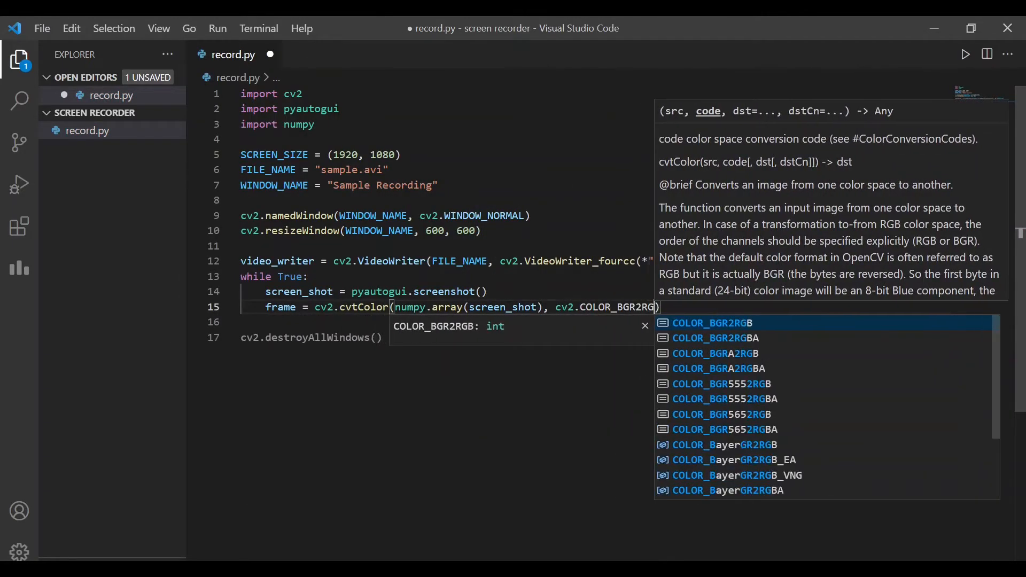
Write frame to video_writer and show it with cv2.imshow(WINDOW_NAME, frame).
{"action": "type", "text": "video_writer"}
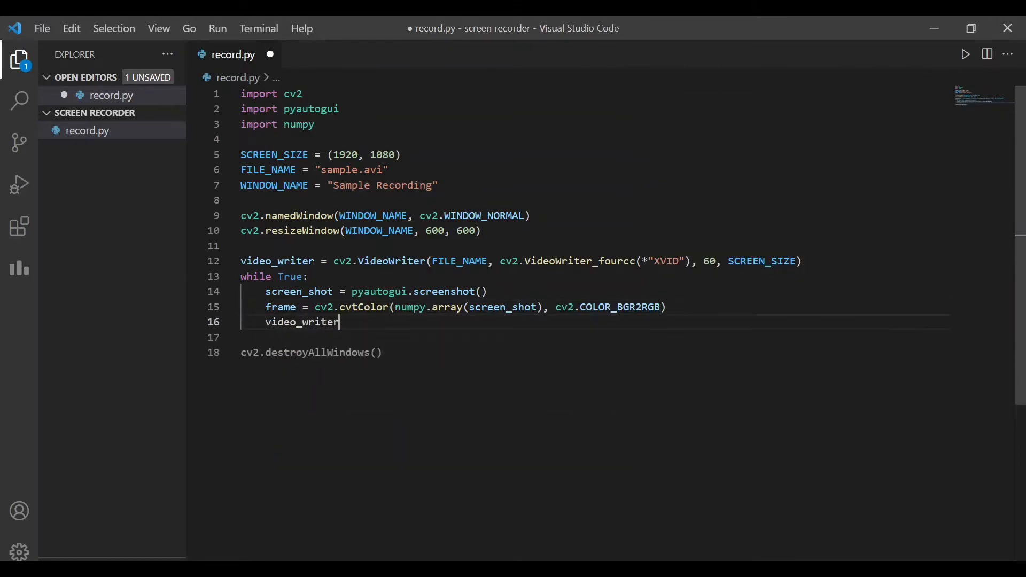
{"action": "type", "text": ".write"}
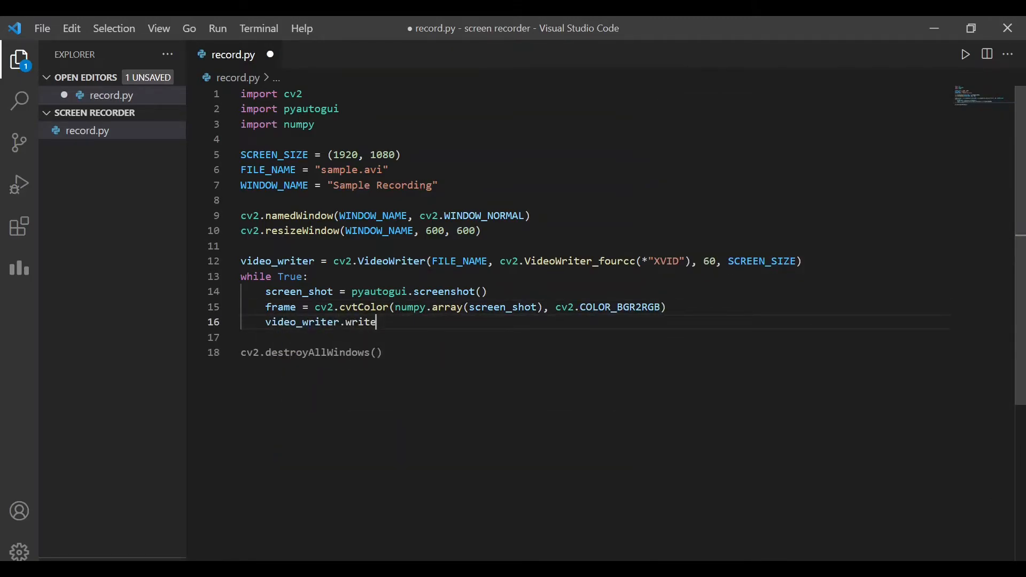
{"action": "type", "text": "(frame)"}
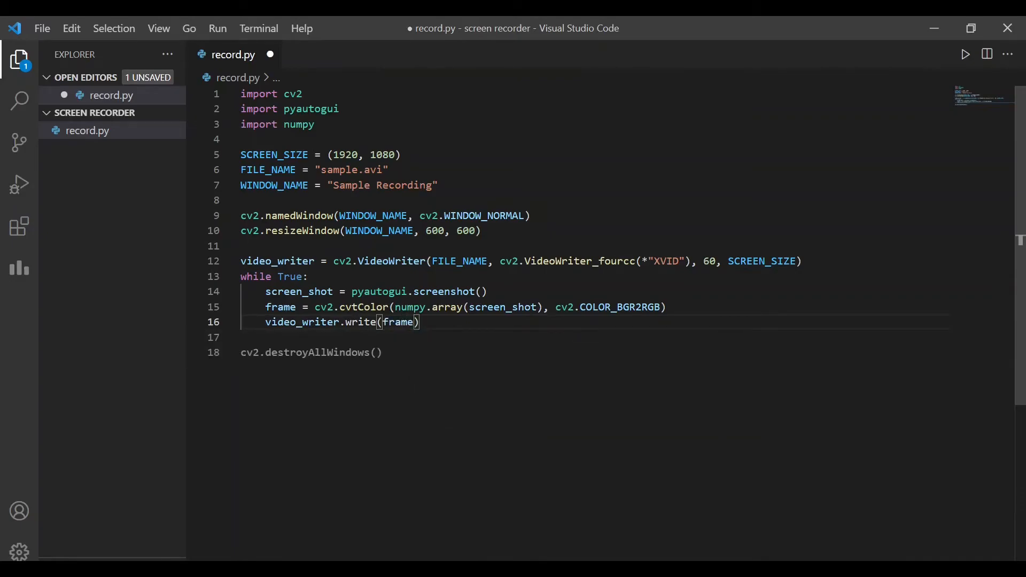
{"action": "type", "text": "cv2.i"}
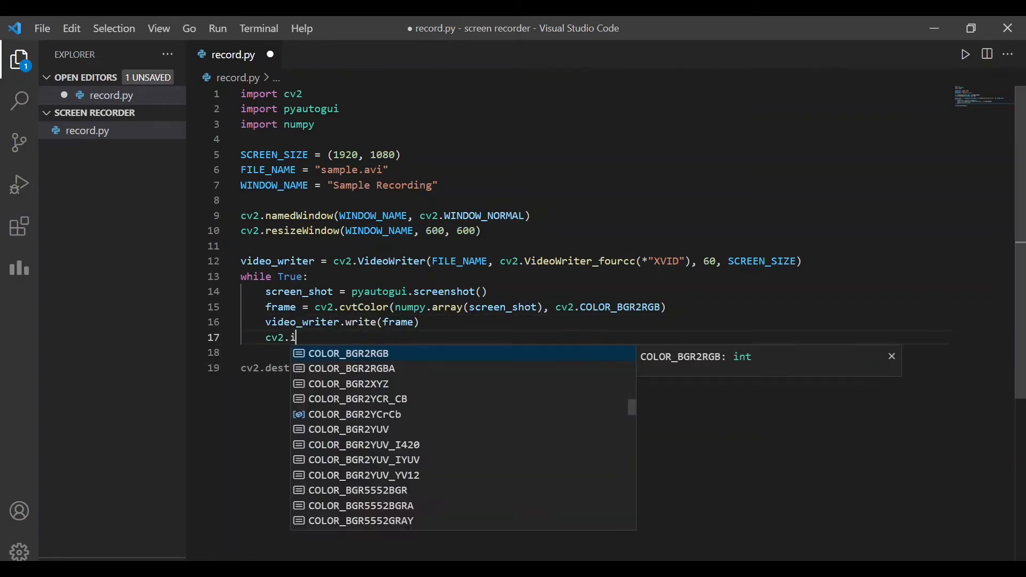
{"action": "type", "text": "mshow()"}
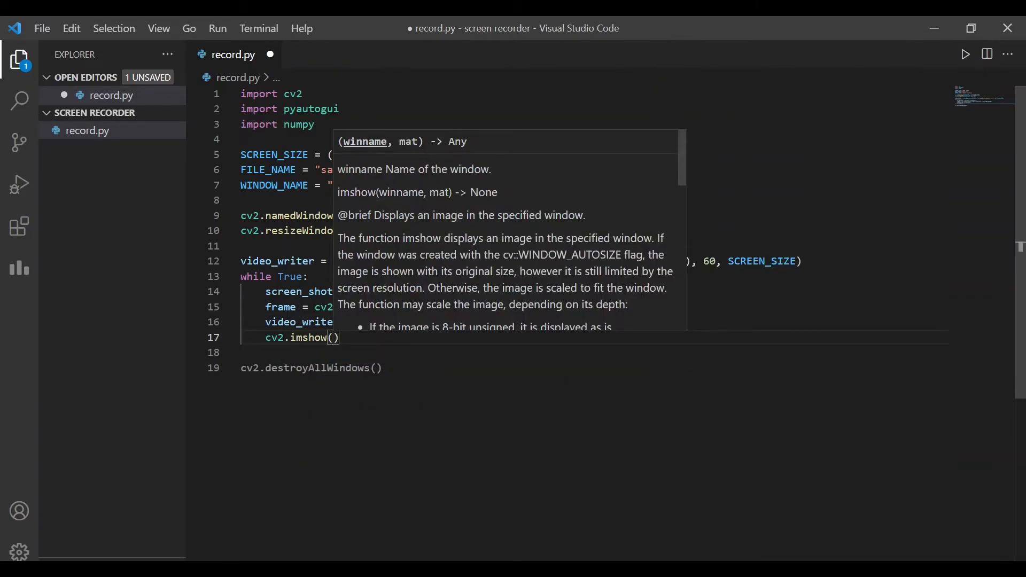
{"action": "type", "text": "WINDOW_NAME"}
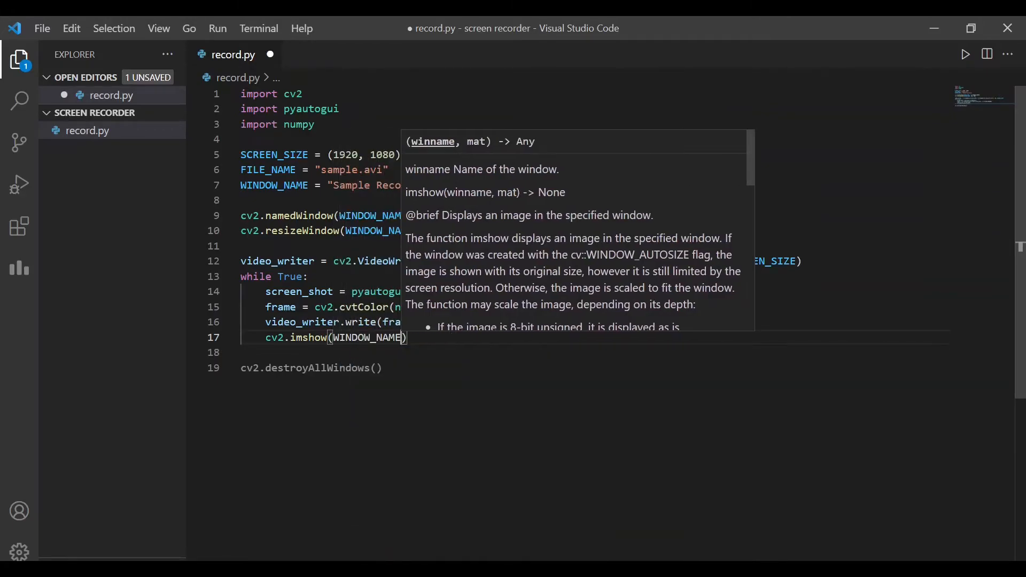
{"action": "type", "text": ", frame"}
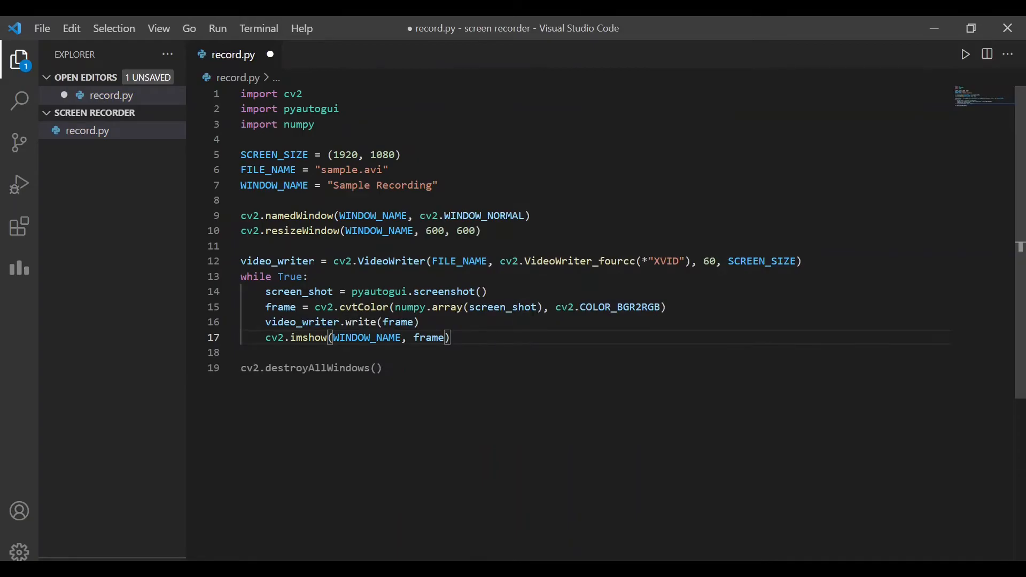
Break out of the loop when cv2.waitKey(1) returns 27 (Escape).
{"action": "type", "text": "if c"}
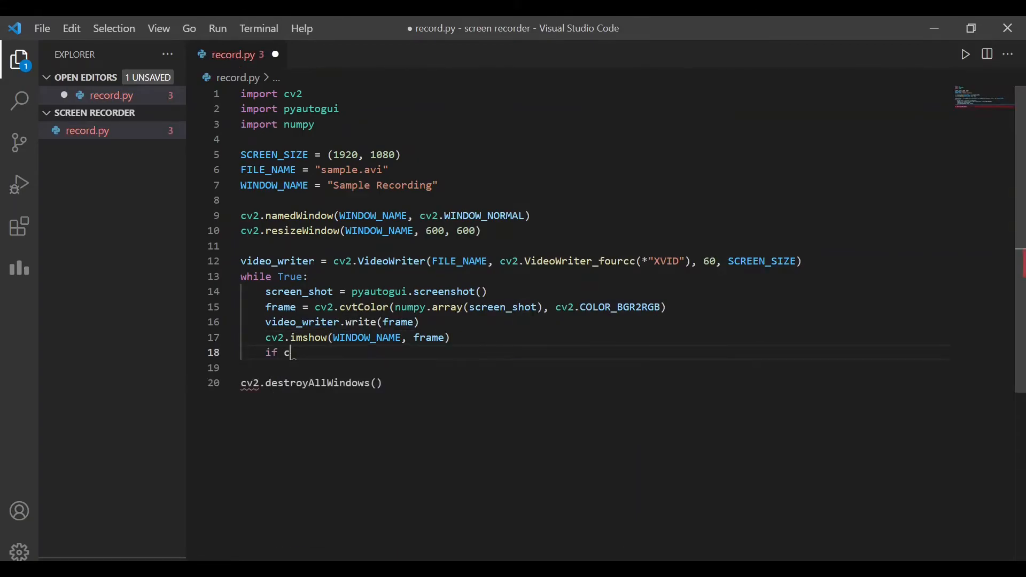
{"action": "type", "text": "v2.waitKey"}
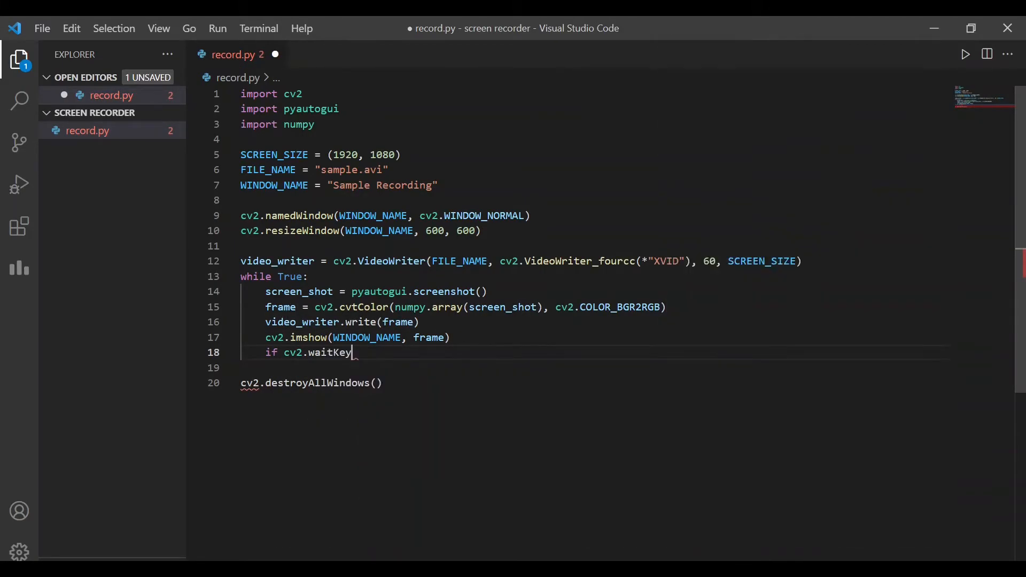
{"action": "type", "text": "(1) =="}
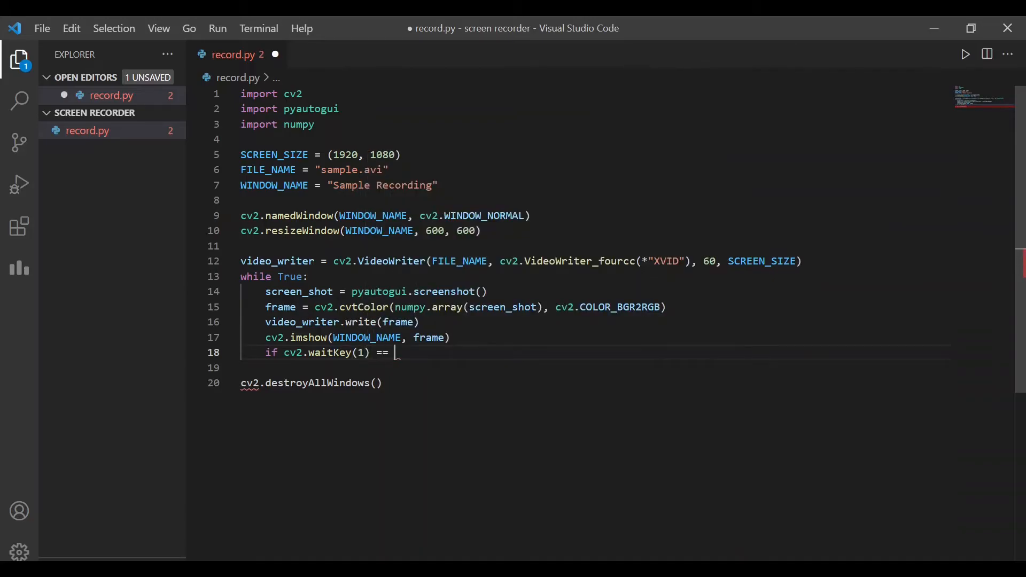
{"action": "type", "text": "27:"}
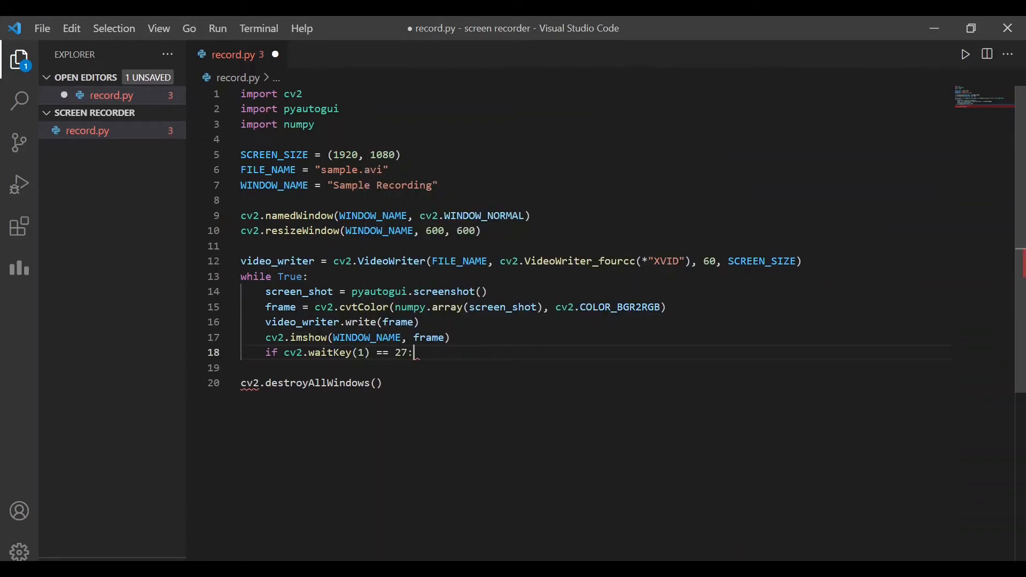
{"action": "type", "text": "bre"}
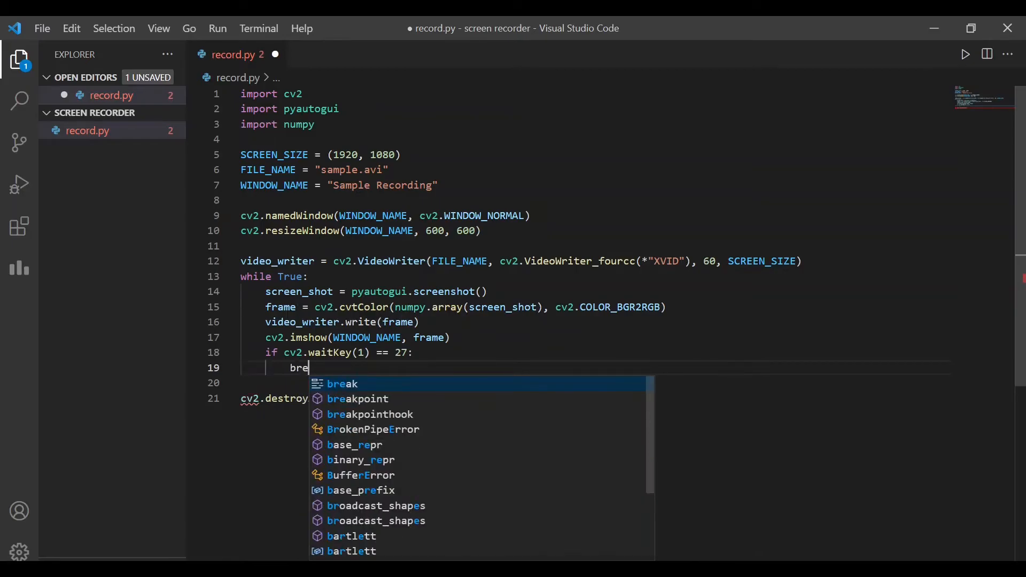
{"action": "key", "text": "Tab"}
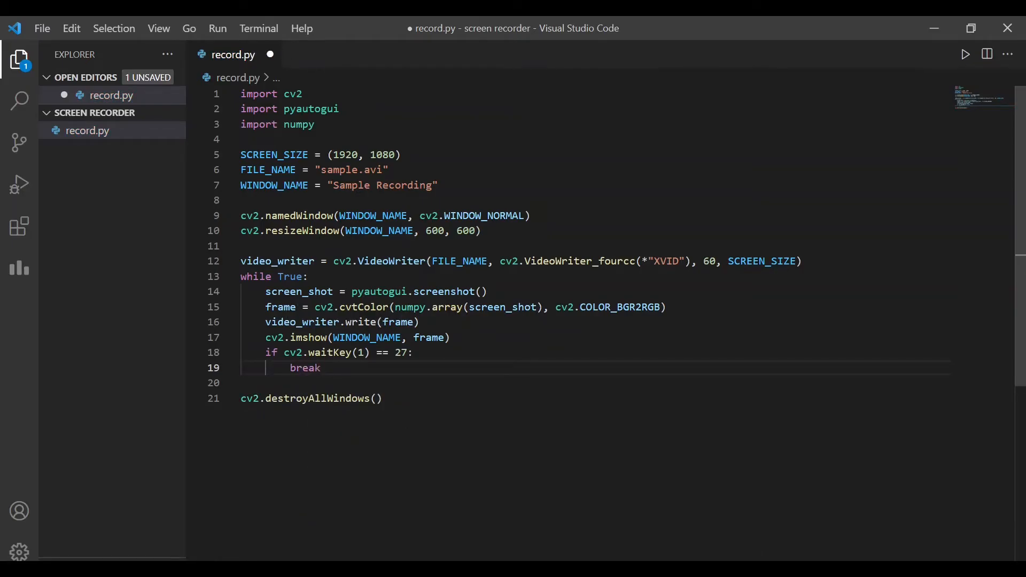
{"action": "key", "text": "Enter"}
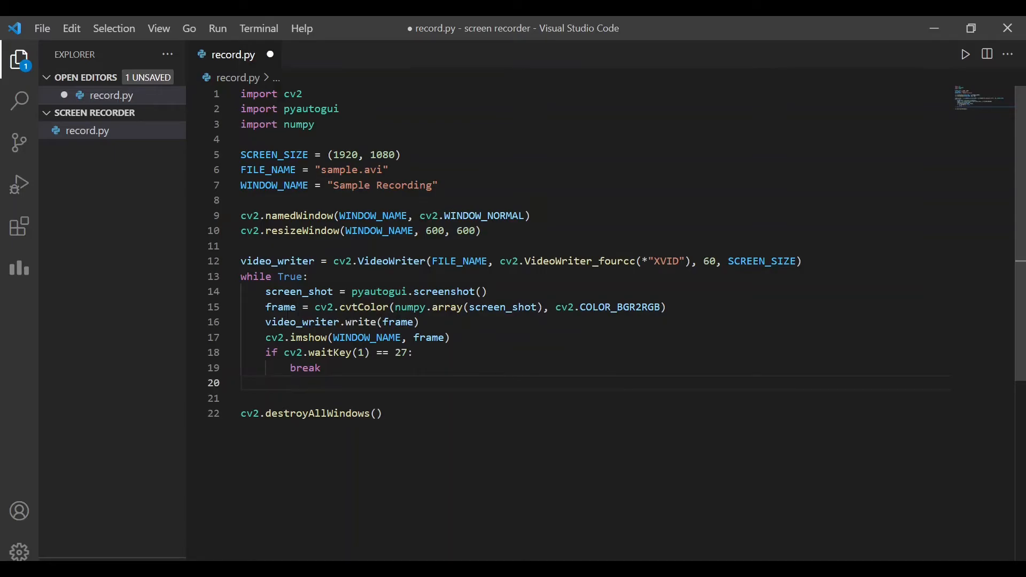
Call video_writer.release() after the loop.
{"action": "type", "text": "video_writer.re"}
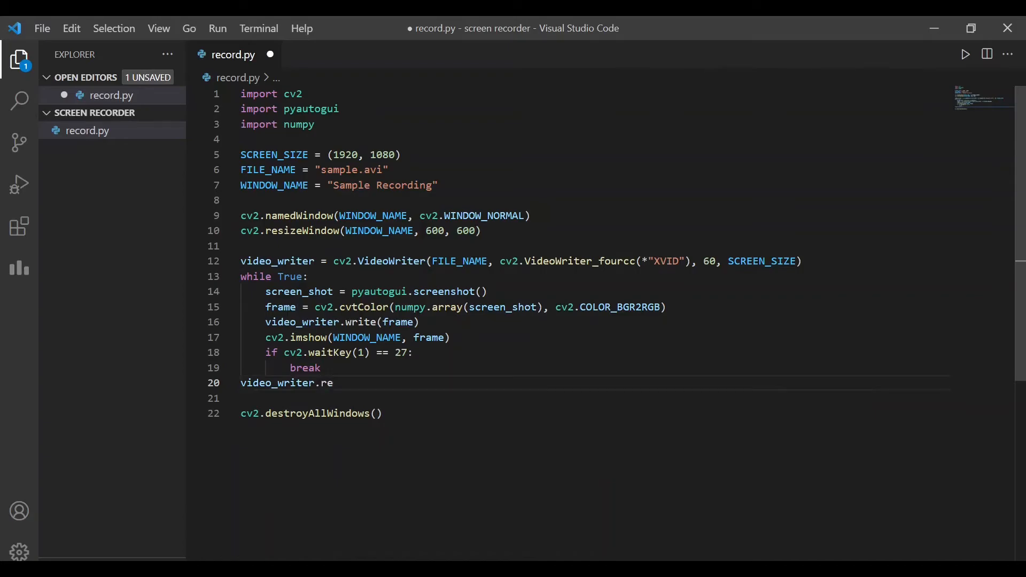
{"action": "type", "text": "lease"}
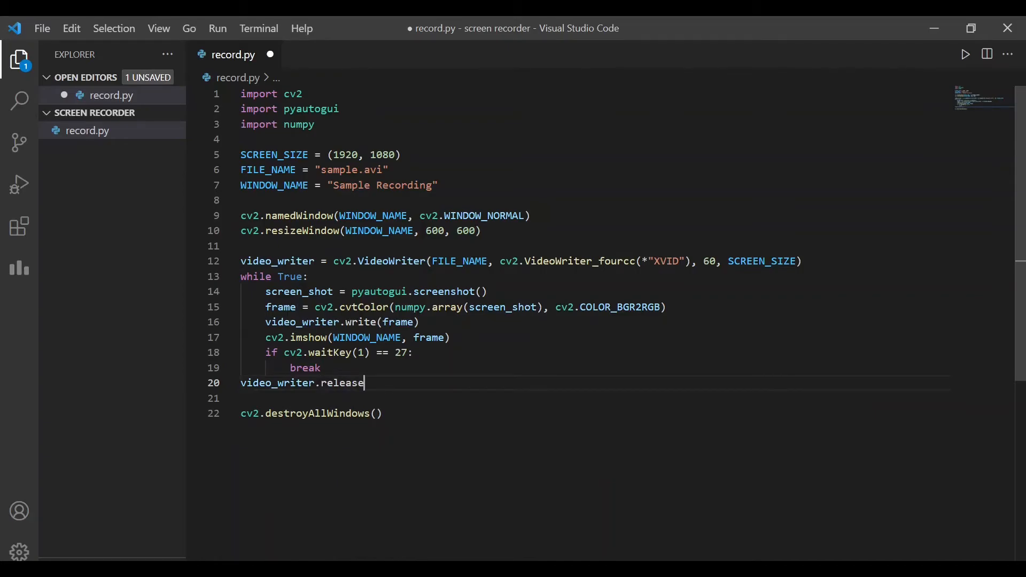
{"action": "type", "text": "()"}
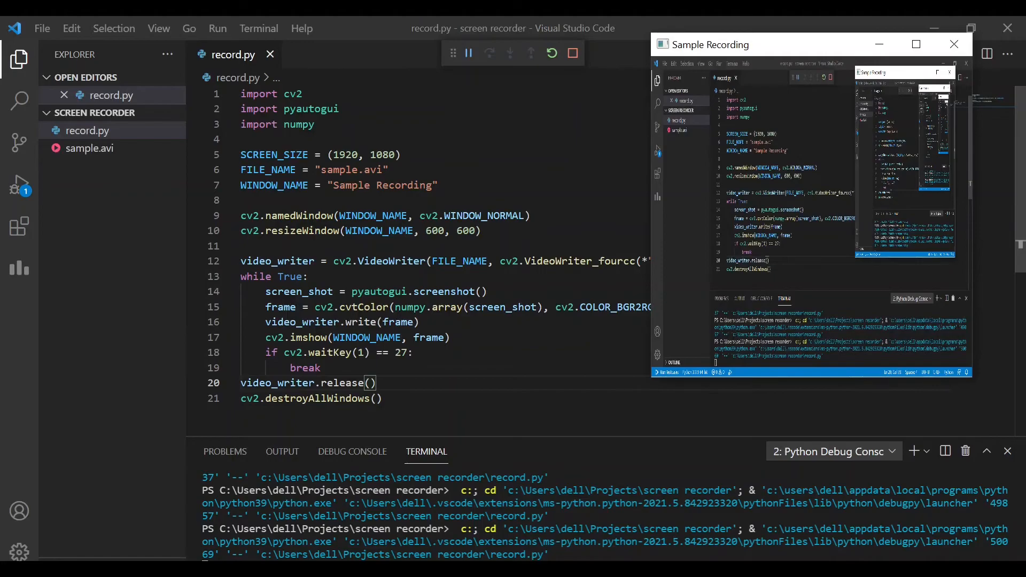
Run record.py and watch the Sample Recording preview mirror the screen as sample.avi is written.
{"action": "scroll", "scroll_direction": "down", "scroll_amount": 3}
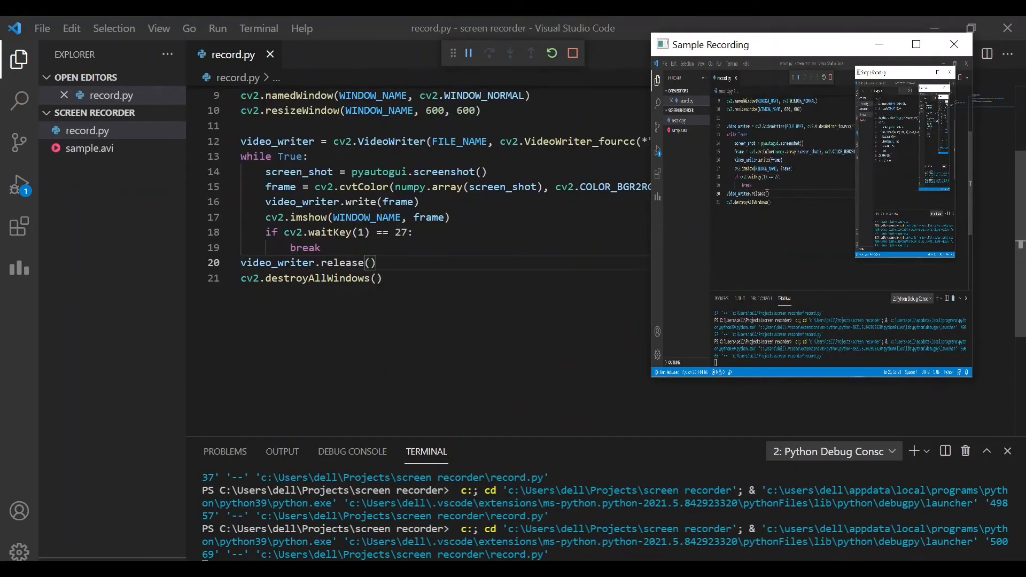
{"action": "scroll", "scroll_direction": "down", "scroll_amount": 3}
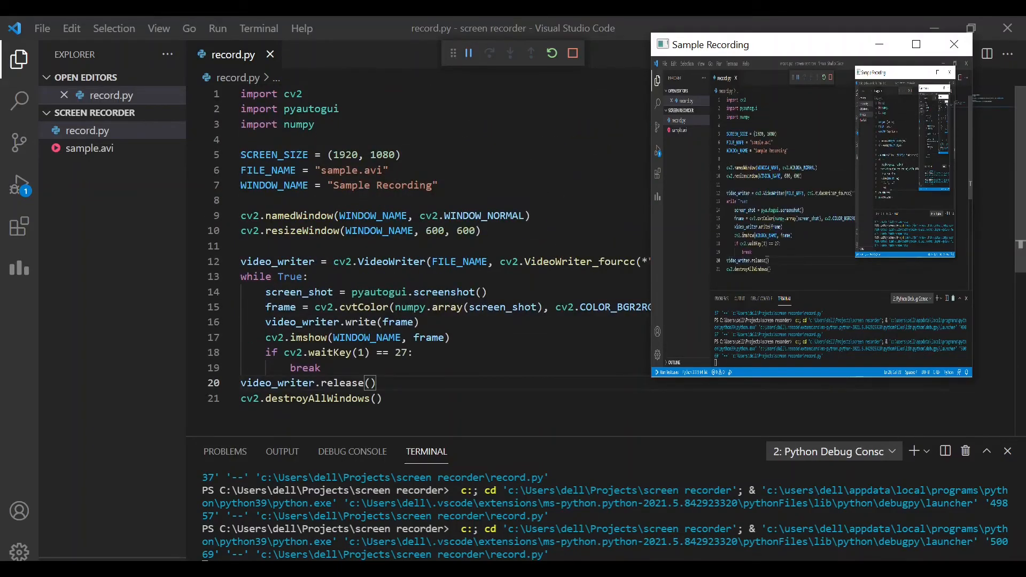
{"action": "mouse_move", "coordinate": [199, 197]}
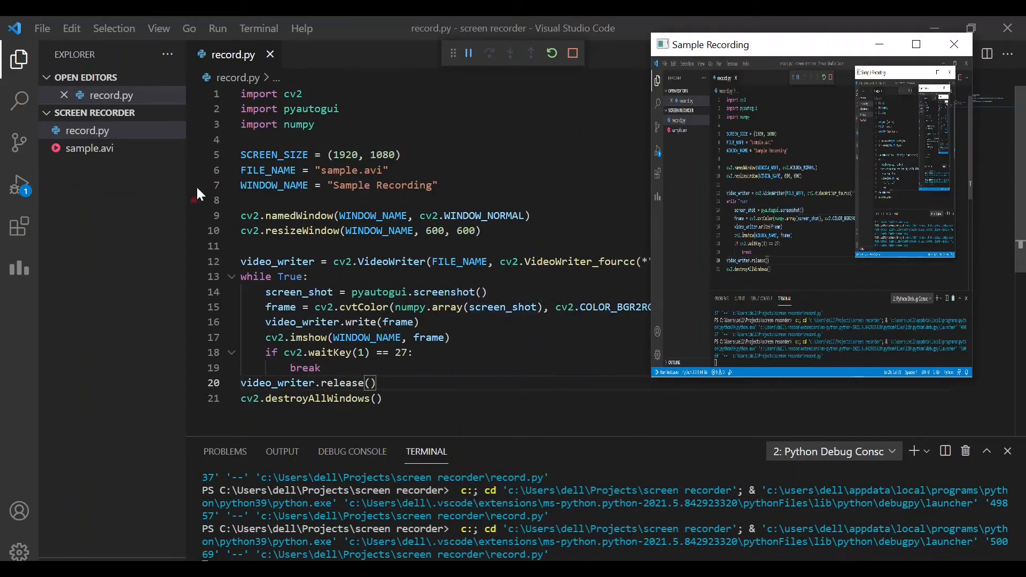
{"action": "mouse_move", "coordinate": [92, 156]}
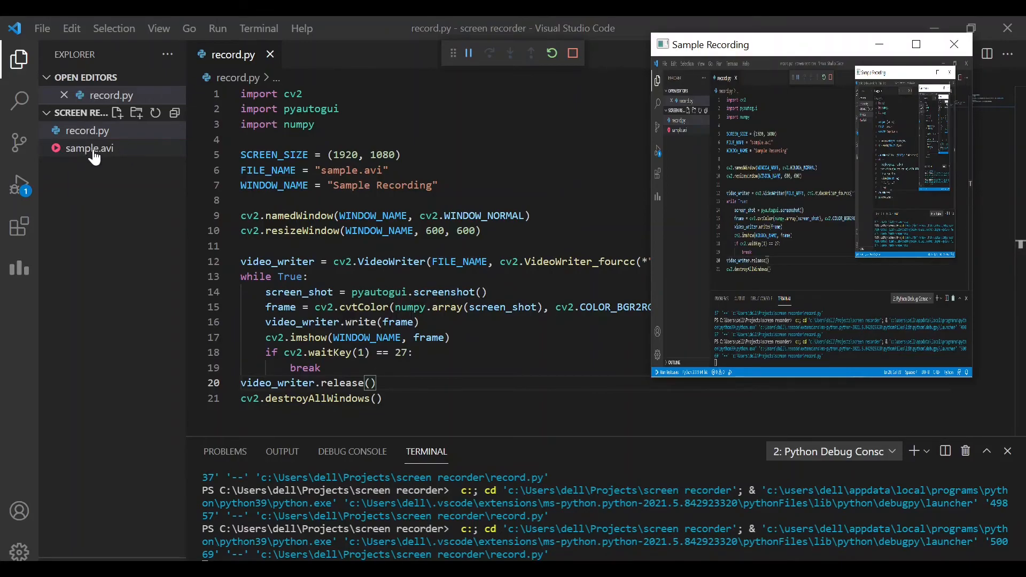
{"action": "mouse_move", "coordinate": [118, 155]}
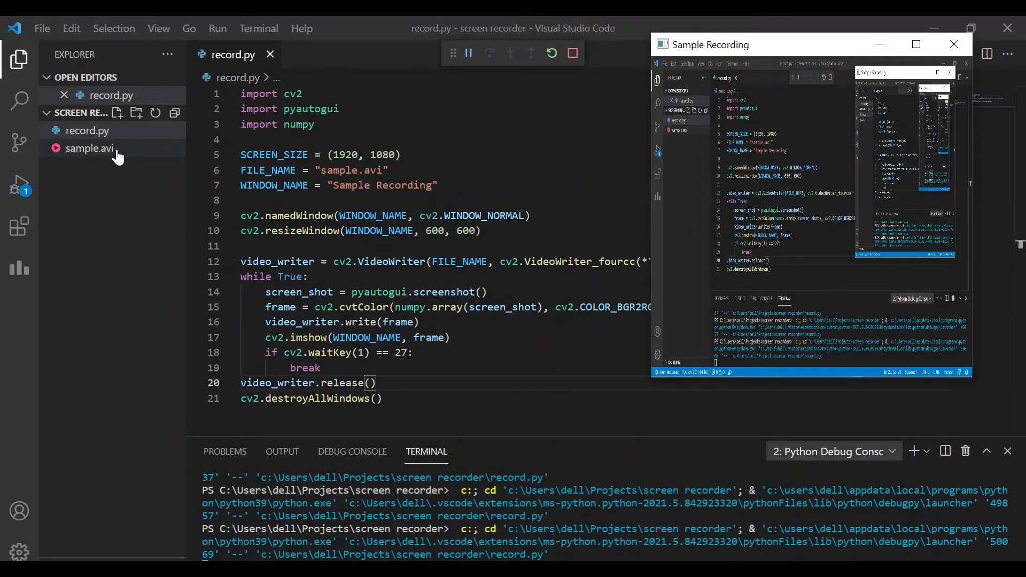
{"action": "mouse_move", "coordinate": [114, 151]}
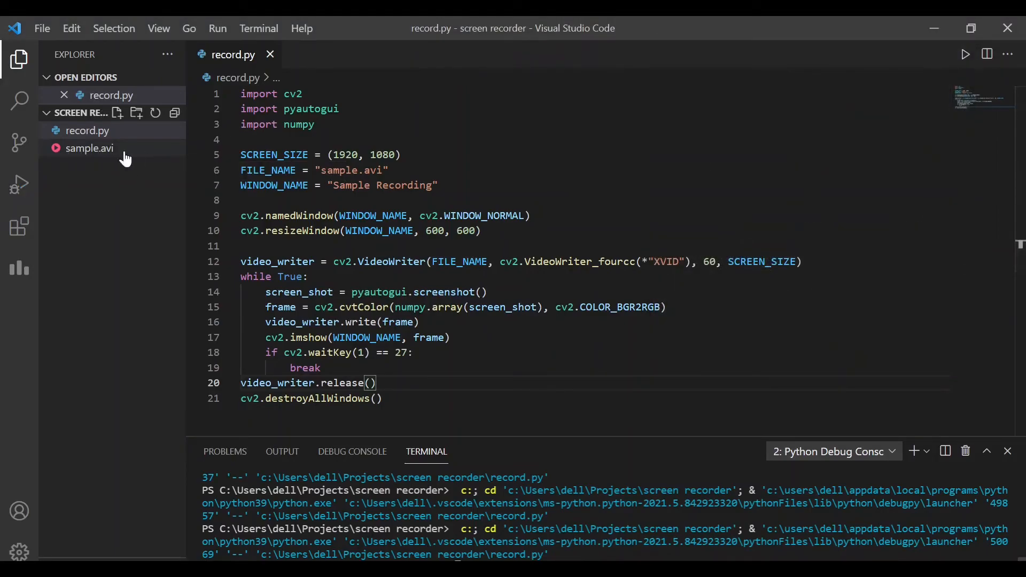
{"action": "mouse_move", "coordinate": [102, 154]}
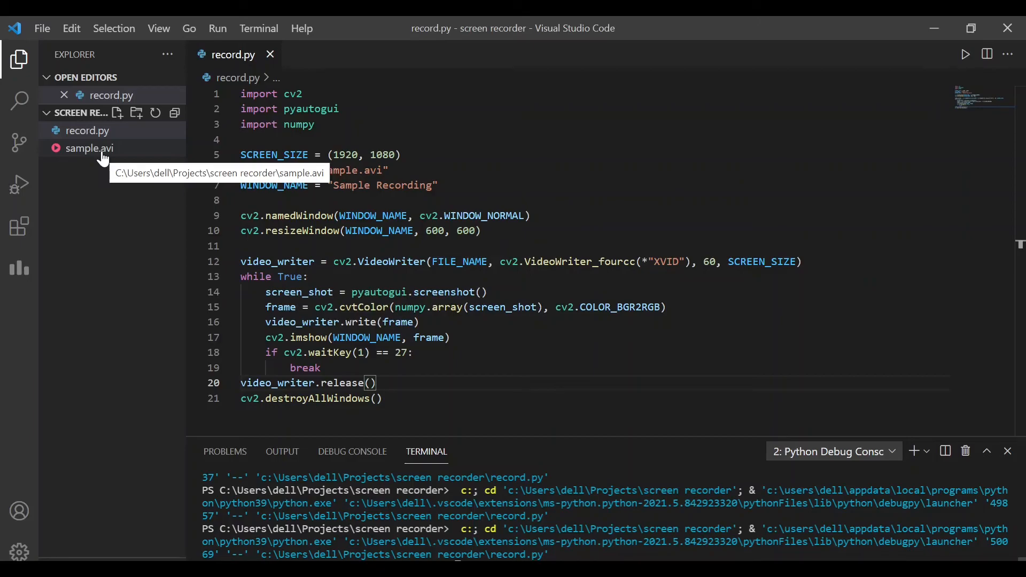